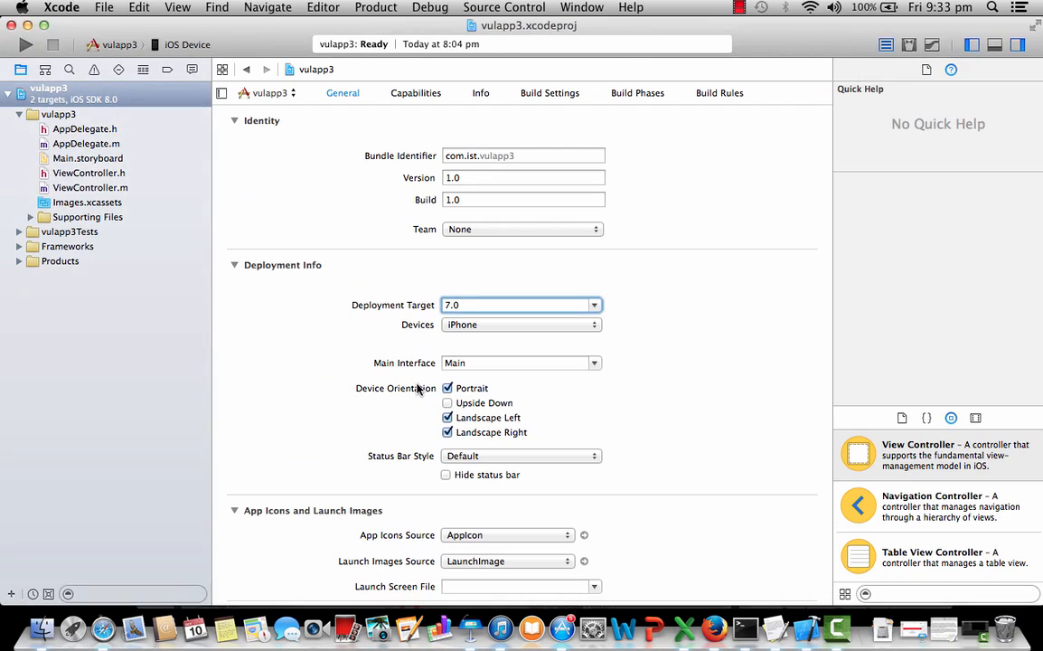
Scroll the vulapp3 General settings down to Linked Frameworks and Libraries
scroll("down", 3)
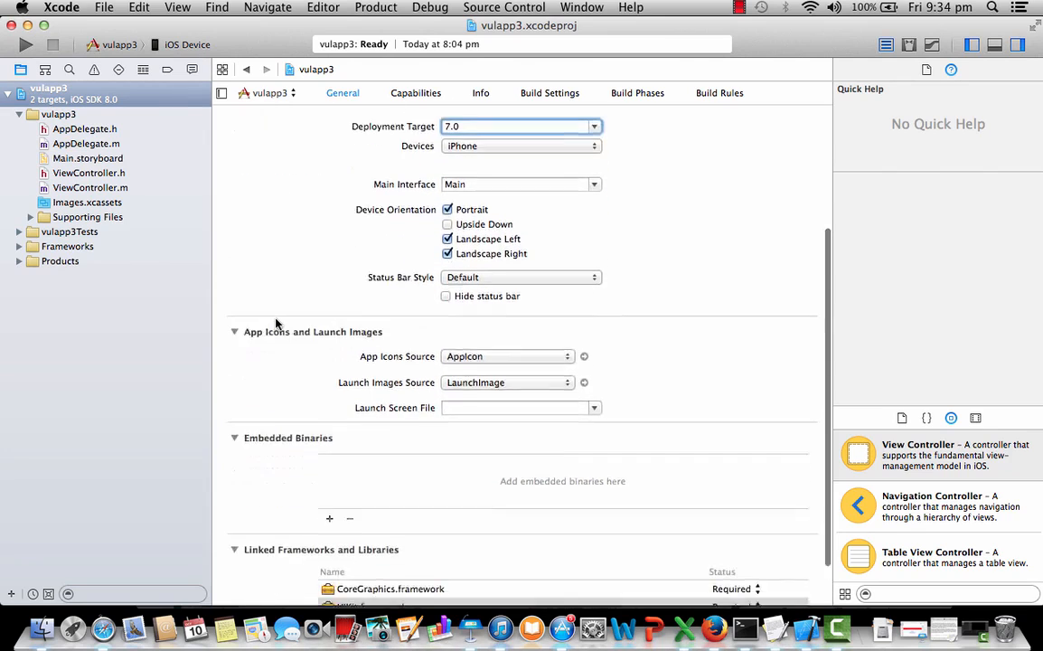
scroll("down", 3)
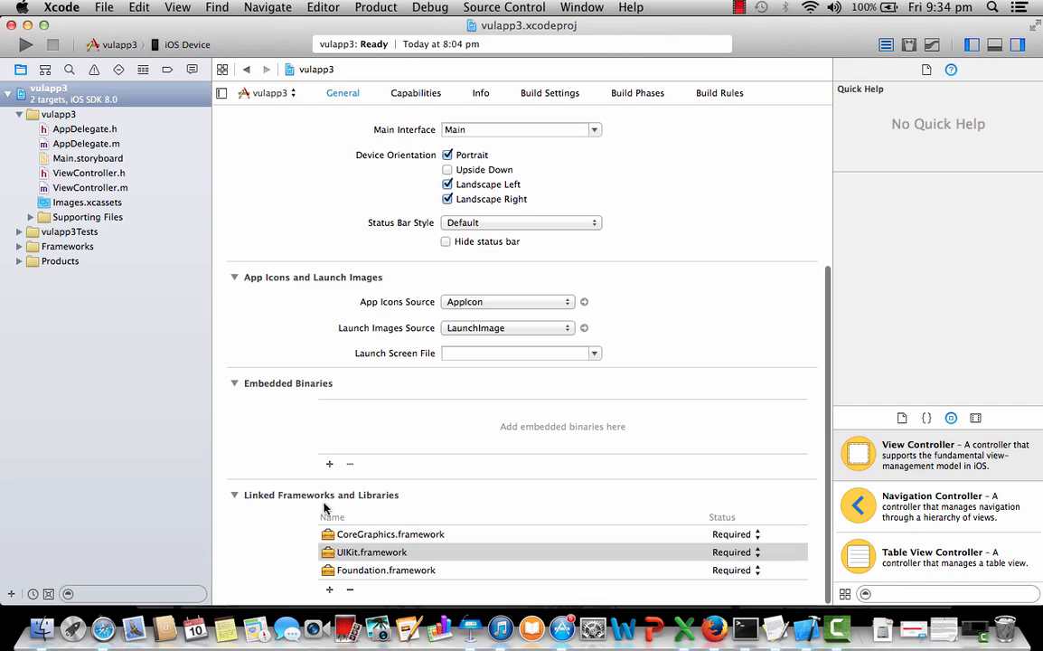
mouse_move(391, 506)
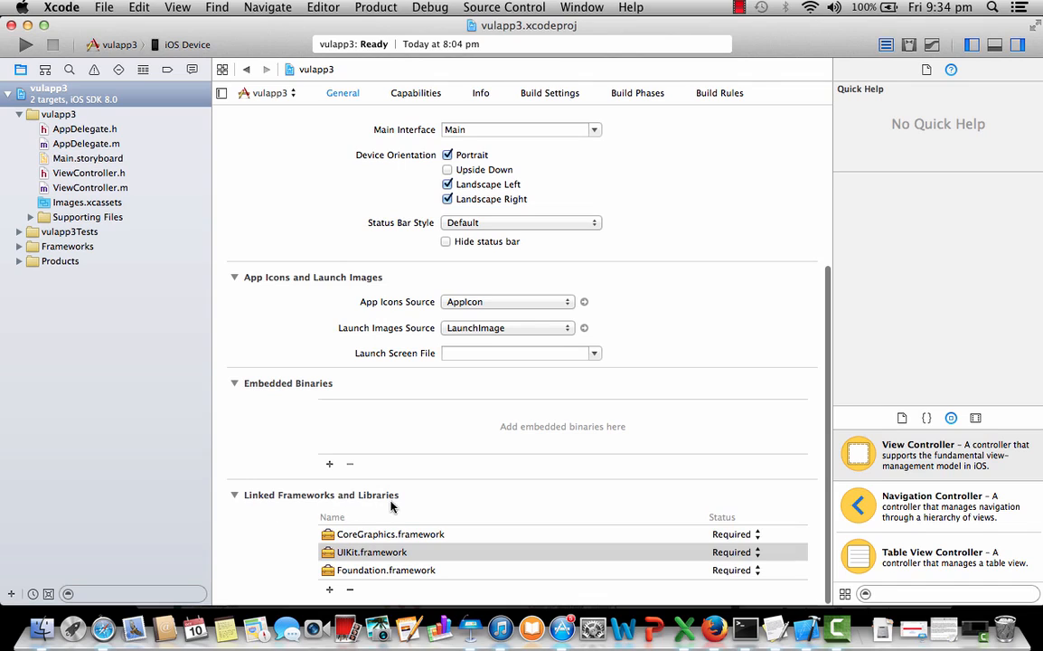
mouse_move(355, 520)
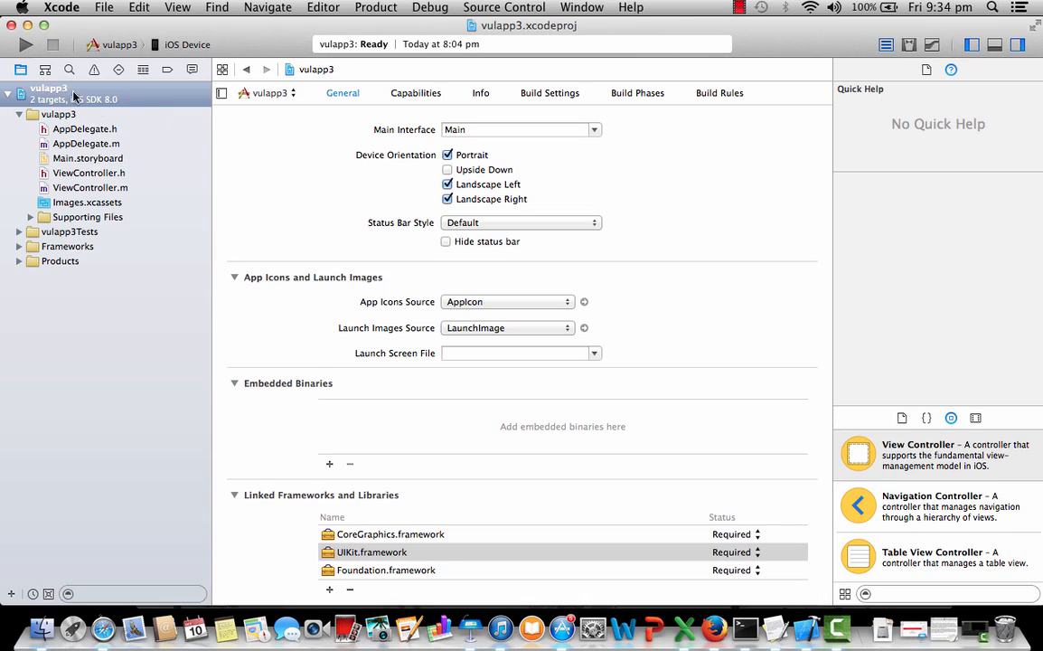
mouse_move(350, 567)
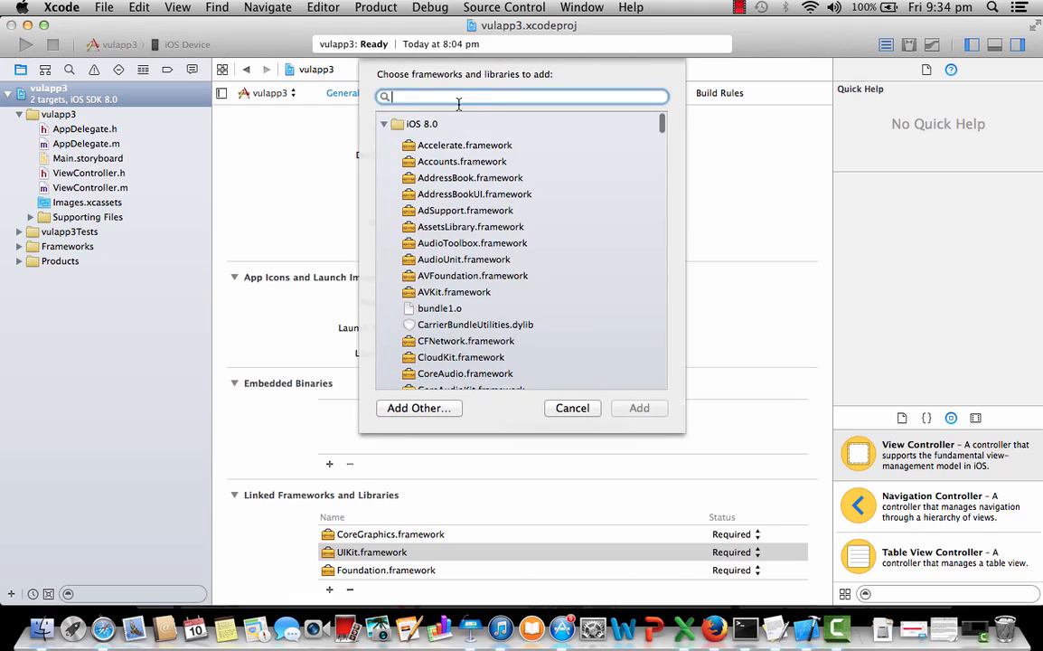
Filter the picker with 'address', select AddressBook.framework, and add it
type("a")
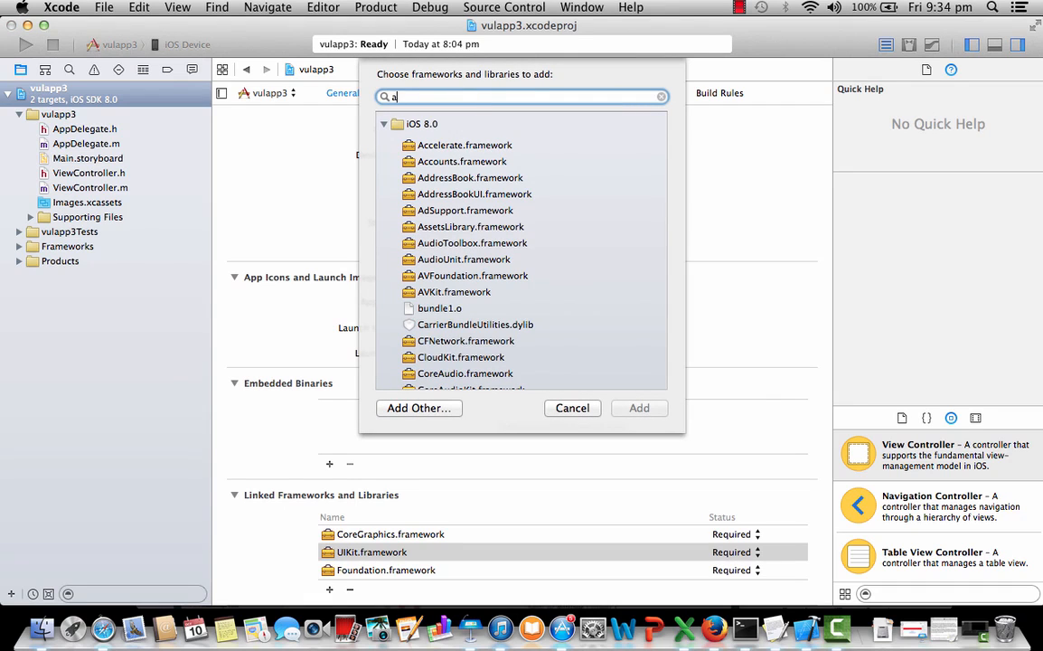
type("ddress")
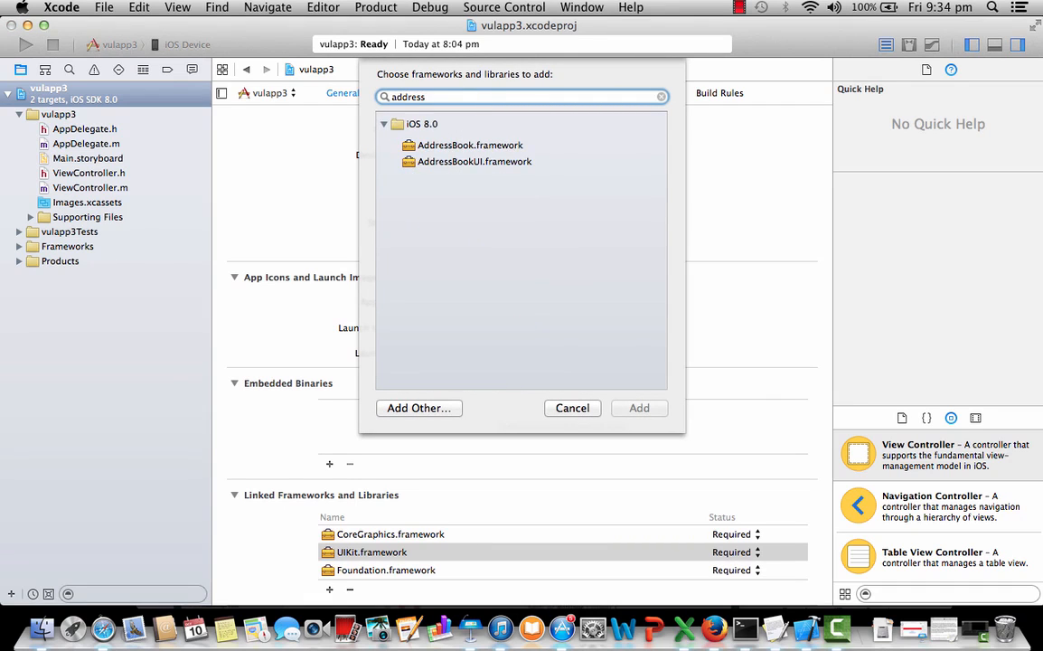
left_click(470, 145)
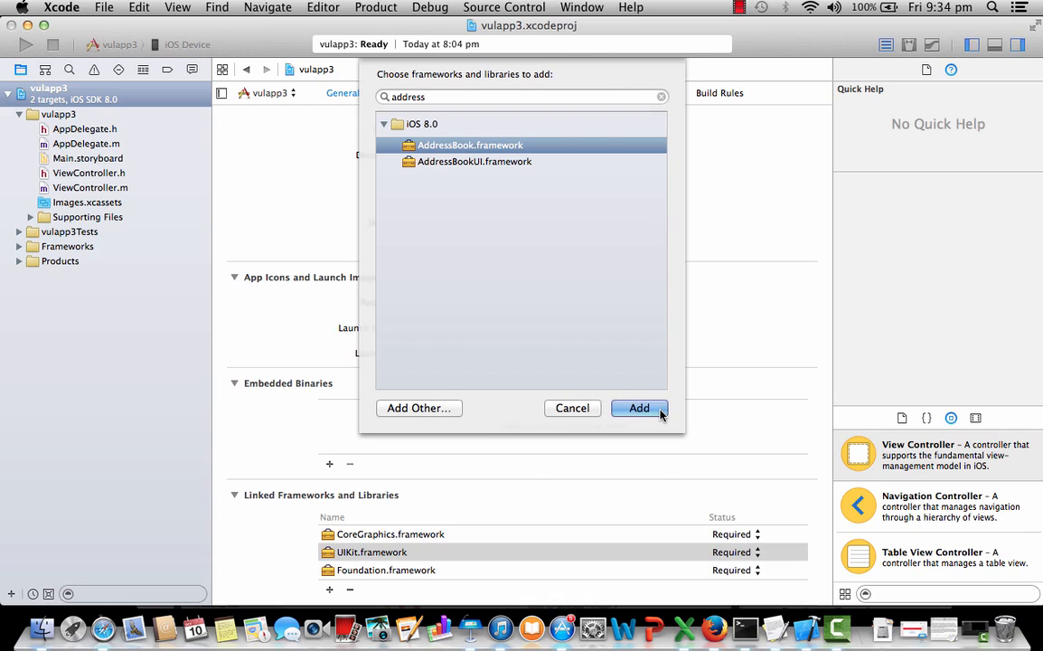
left_click(640, 407)
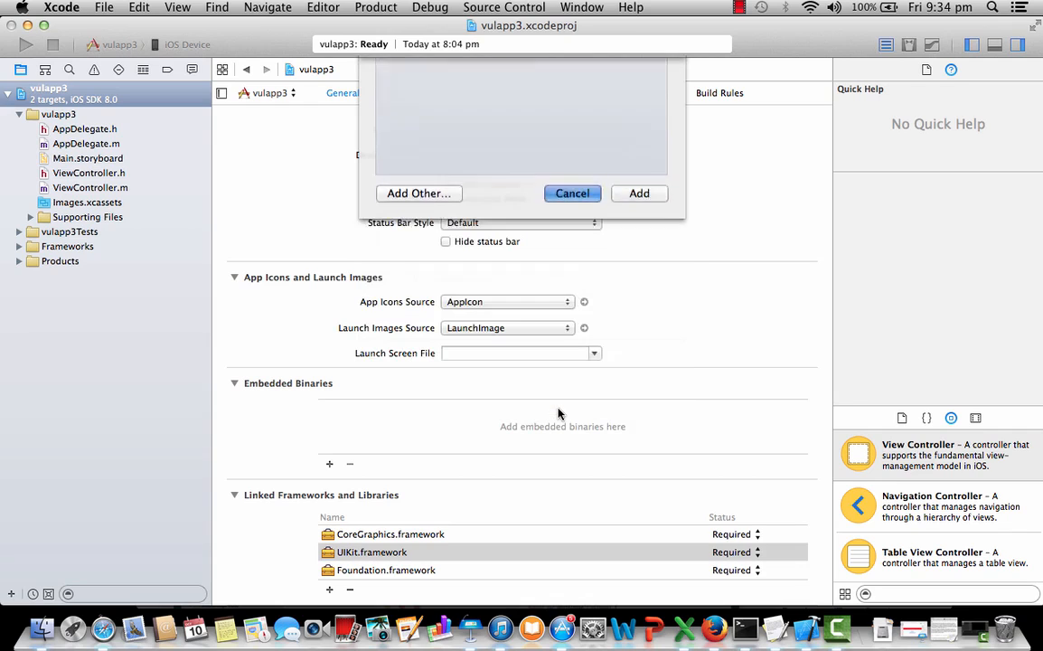
left_click(469, 627)
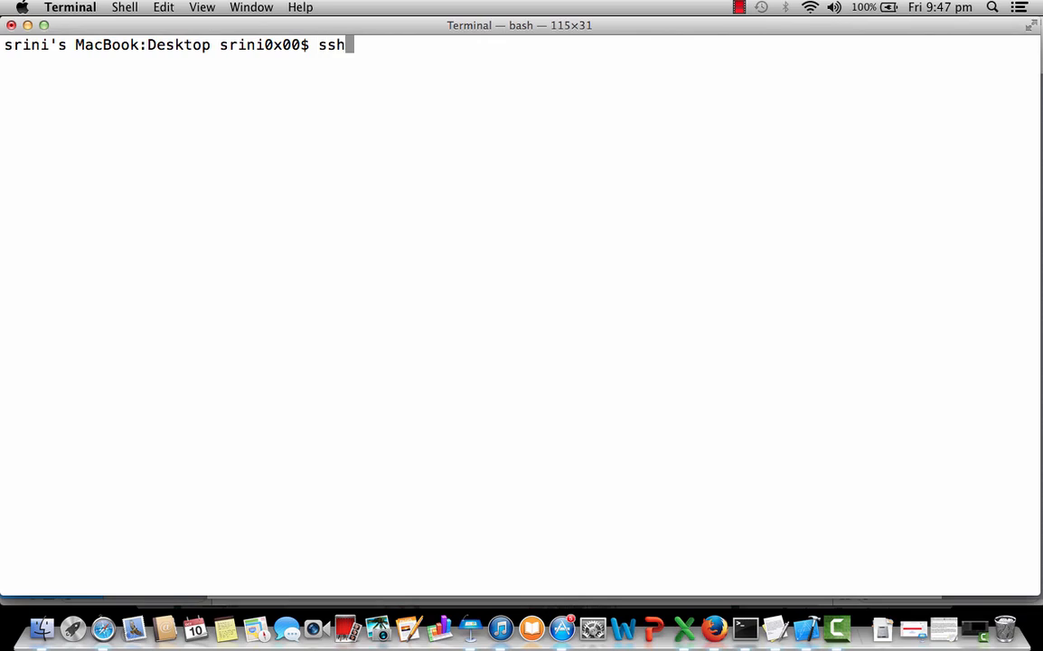
SSH as root to 192.168.1.100 and cd into /var/mobile/Applications
type("root@192")
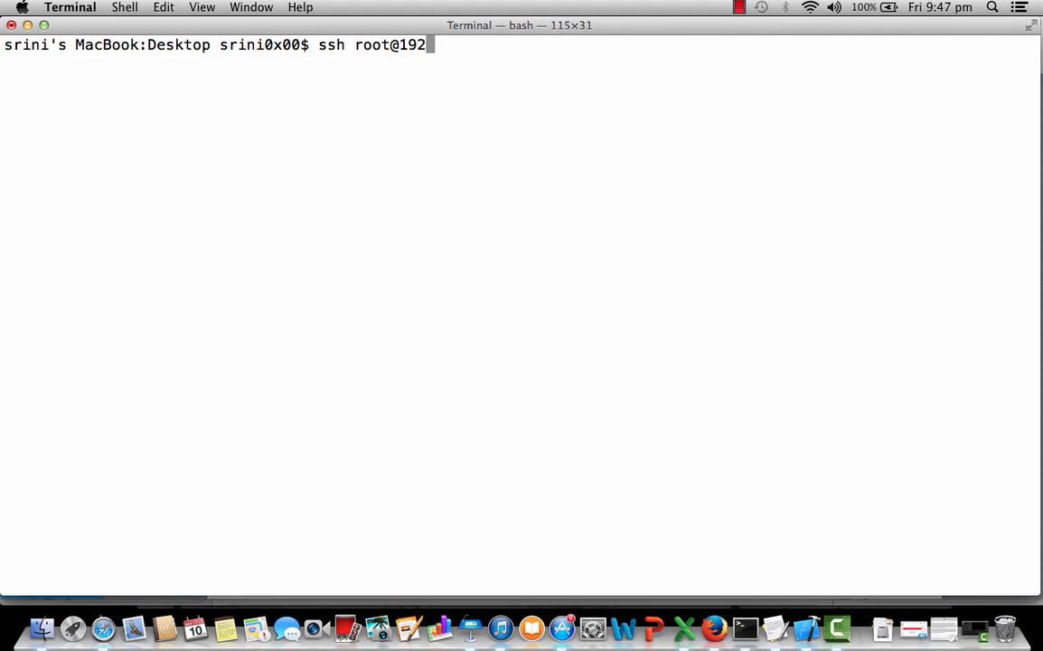
type(".168.1.100")
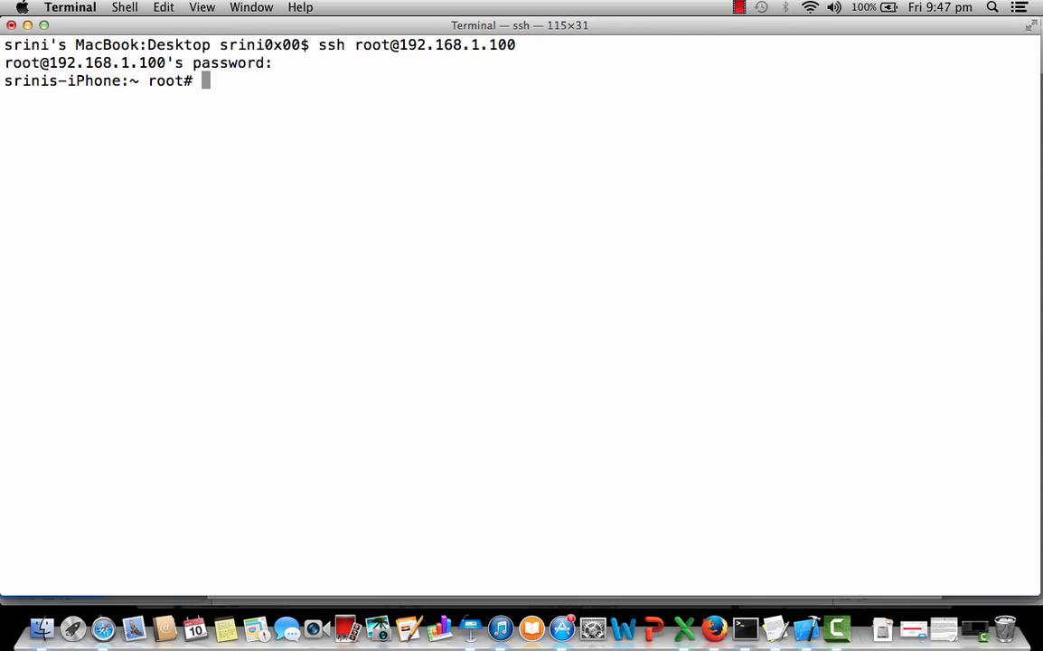
type("cd")
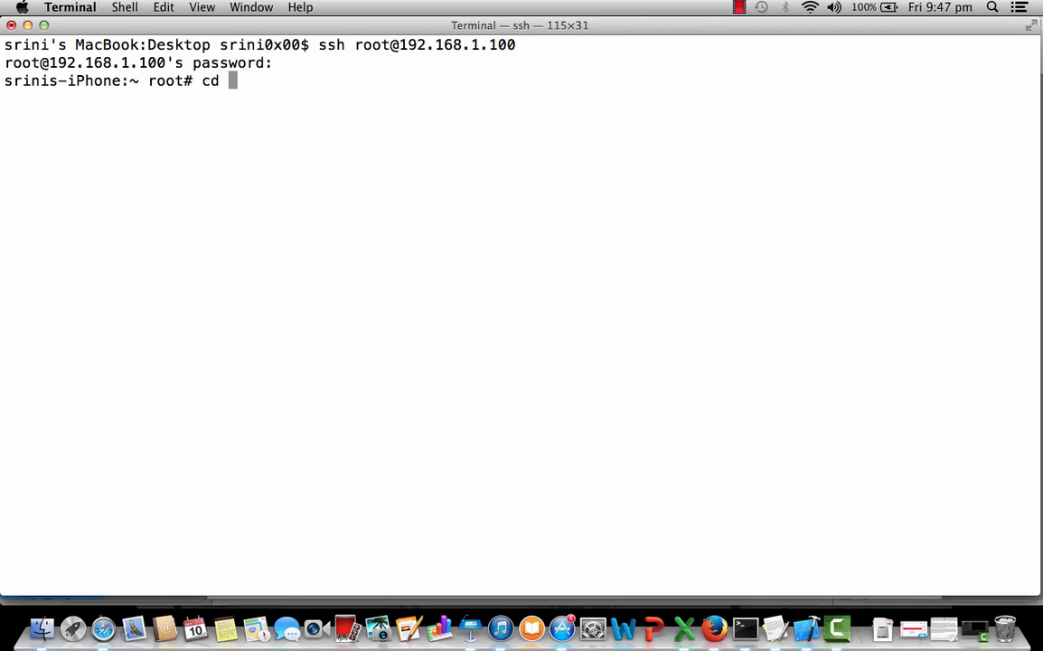
type("/var/")
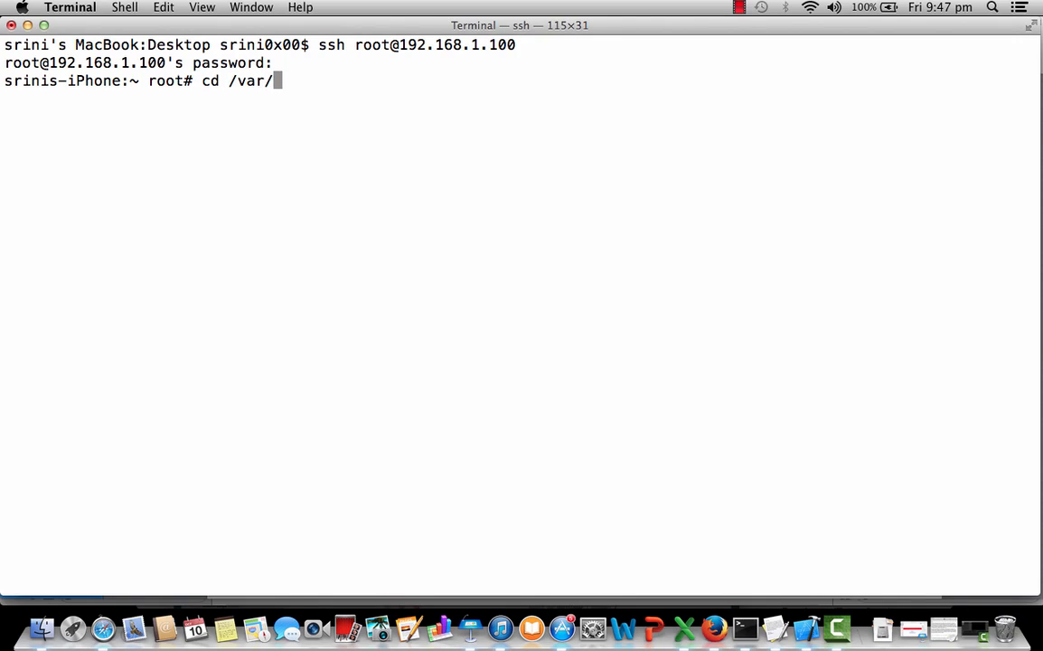
type("mobilea")
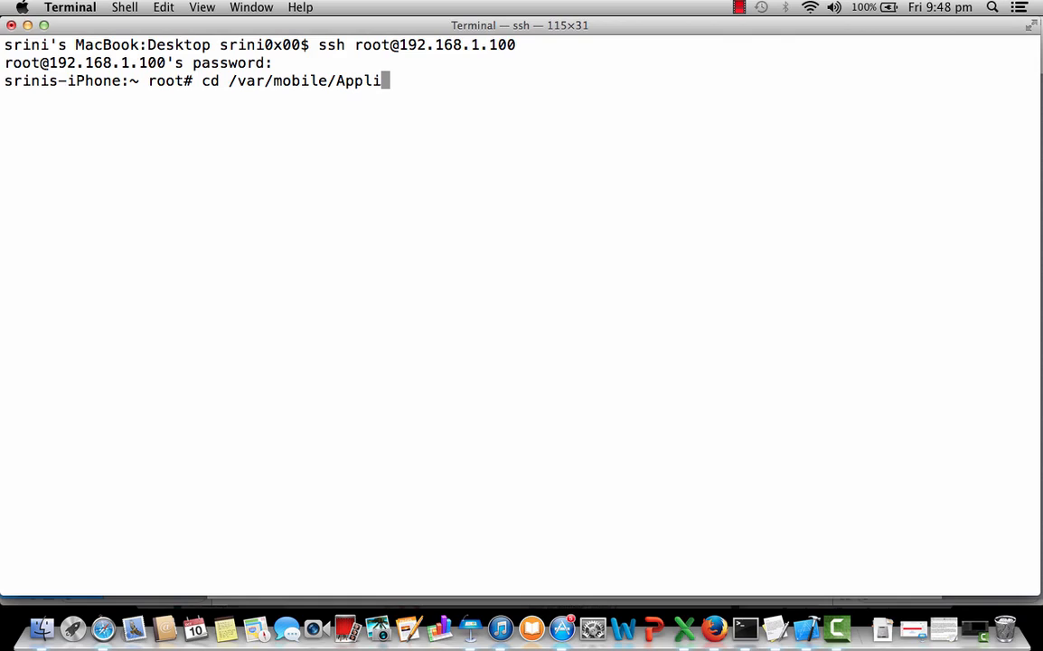
type("cations")
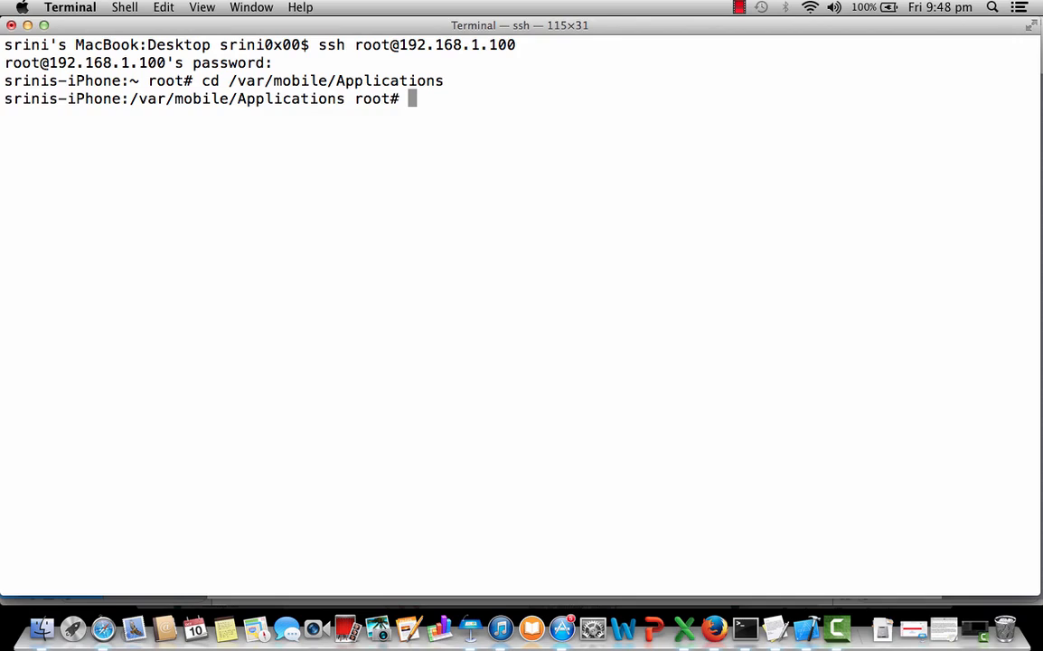
Find vulapp4 and cd into its folder 610F605A-DE4E-4C6F-B075-1BE3B741EBE7
type("find")
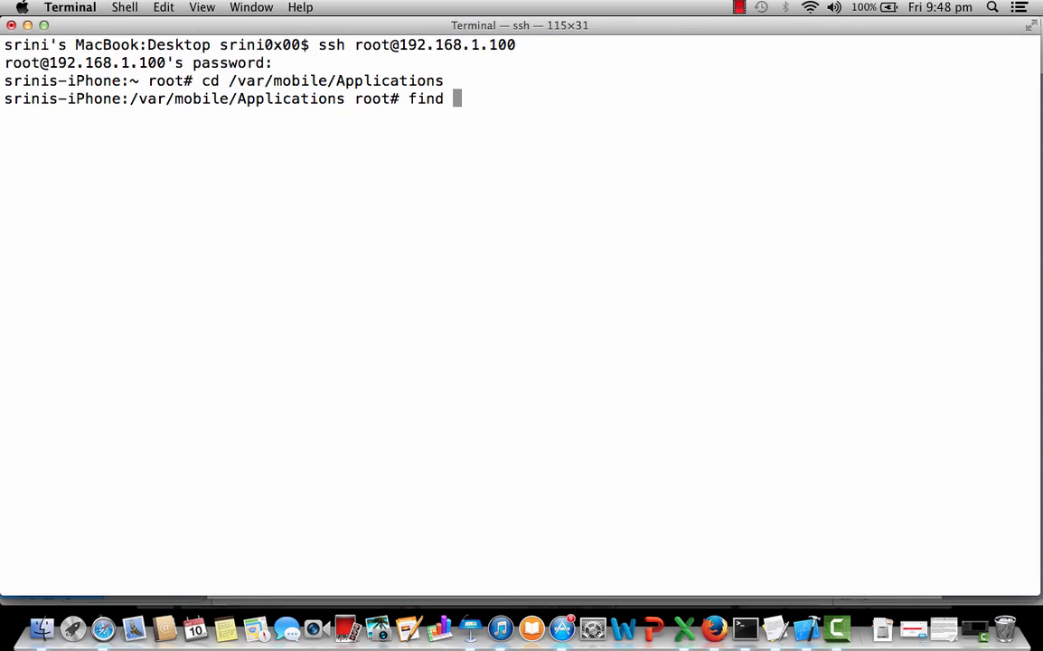
type("-nm")
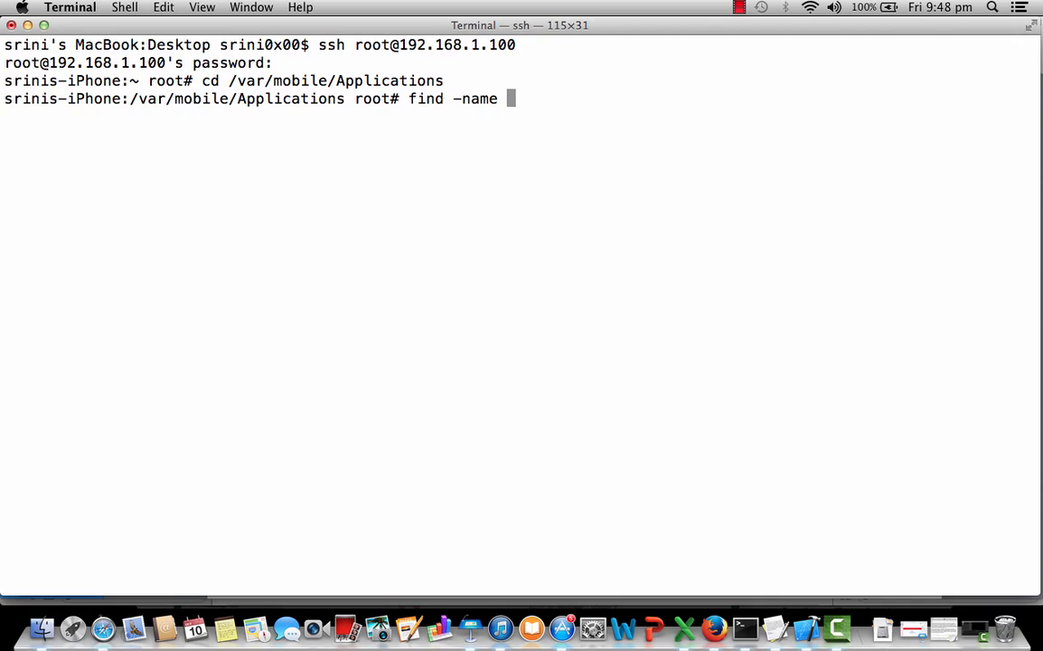
type("vulapp4")
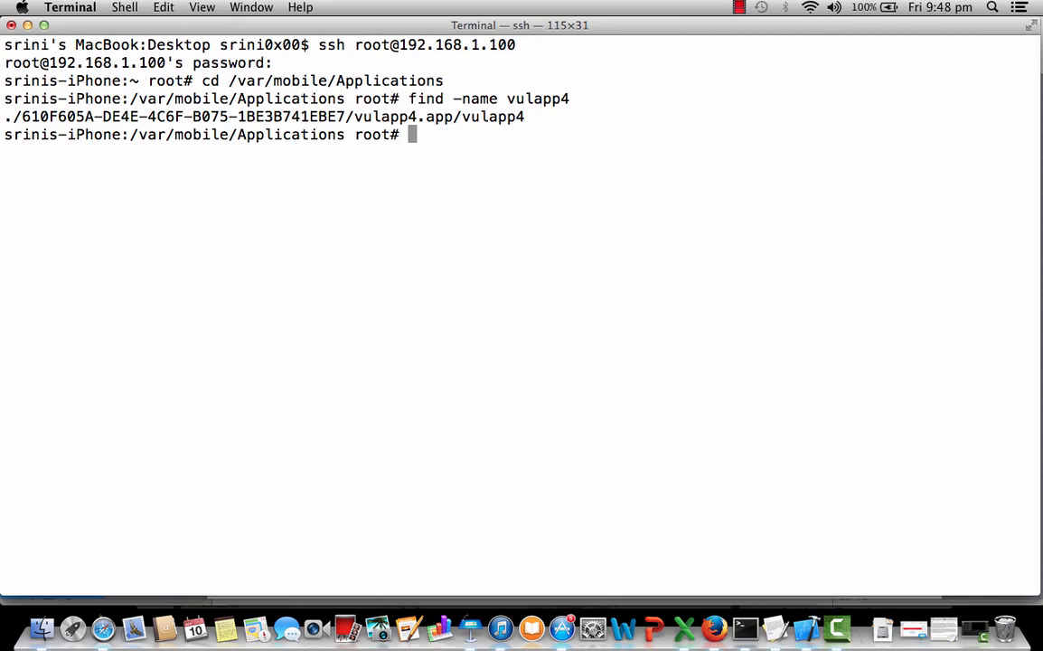
type("cd")
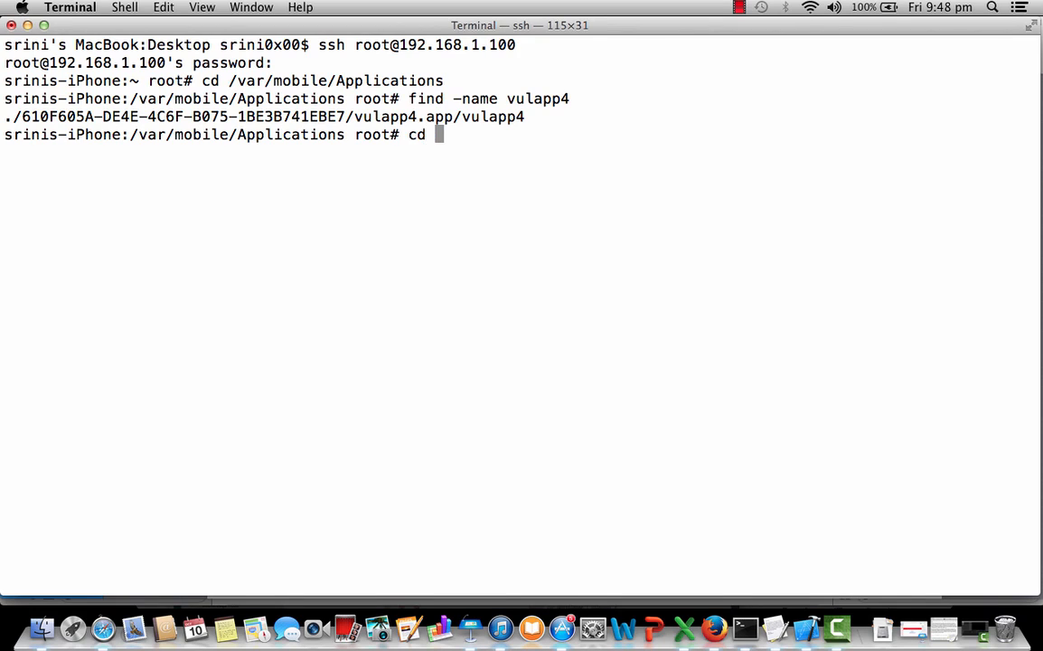
type("610F605A-DE4E-4C6F-B075-1BE3B741EBE7/")
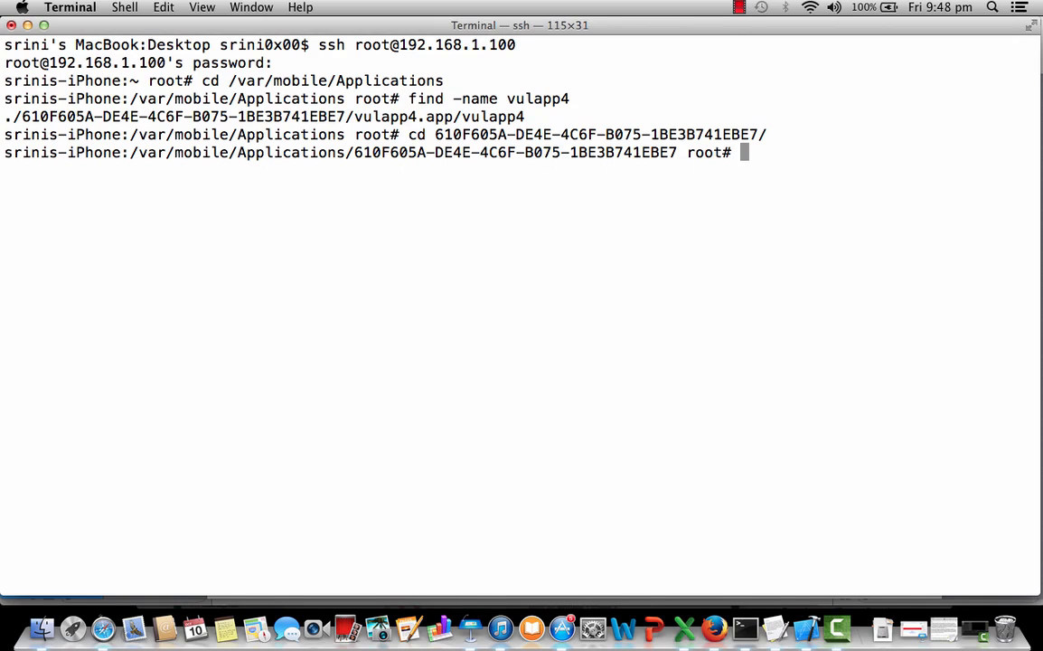
List the folder, enter vulapp4.app, and list its contents
type("c")
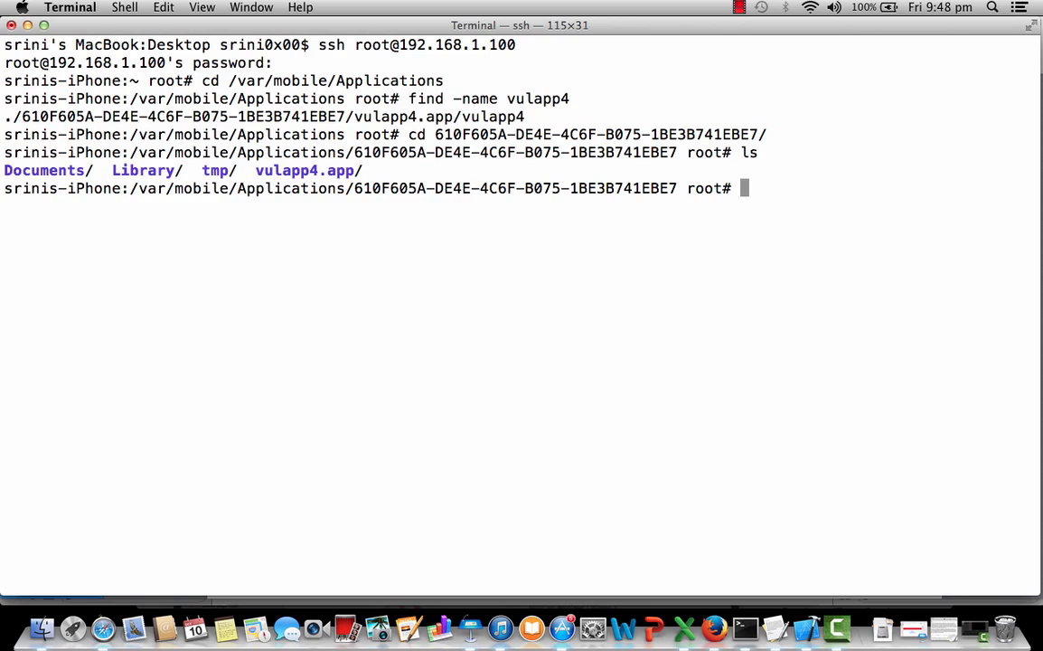
type("cd")
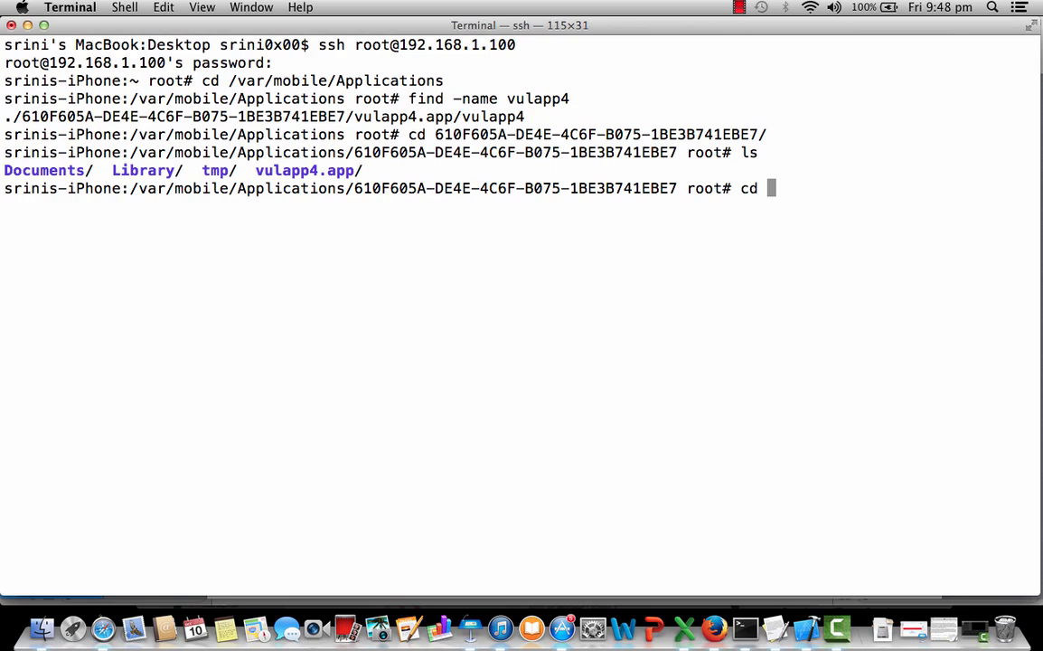
type("vulapp4.app/")
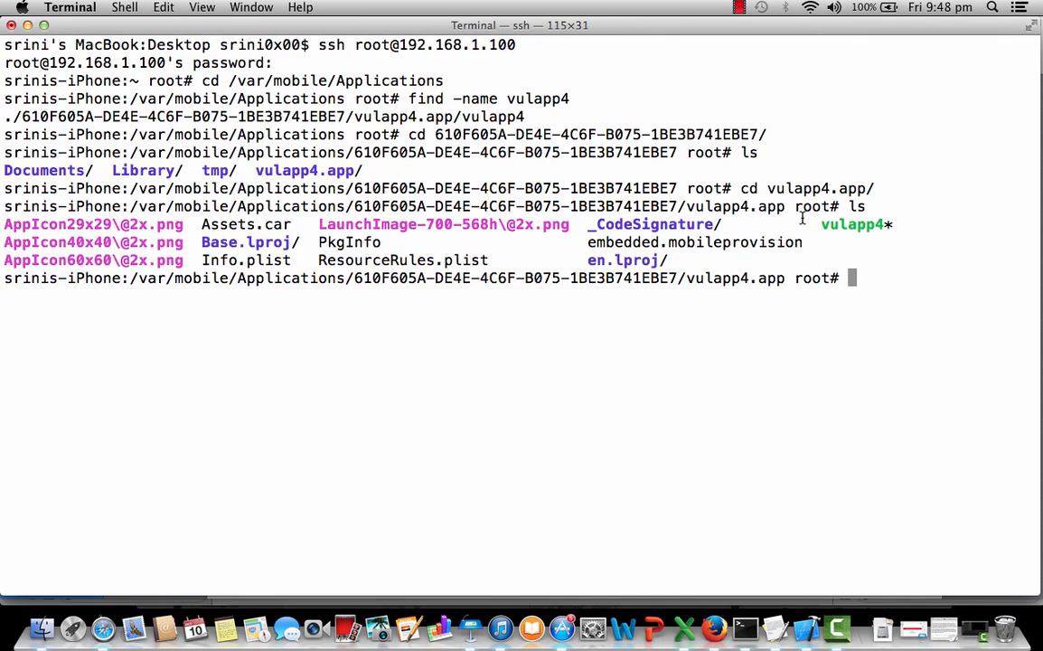
double_click(853, 225)
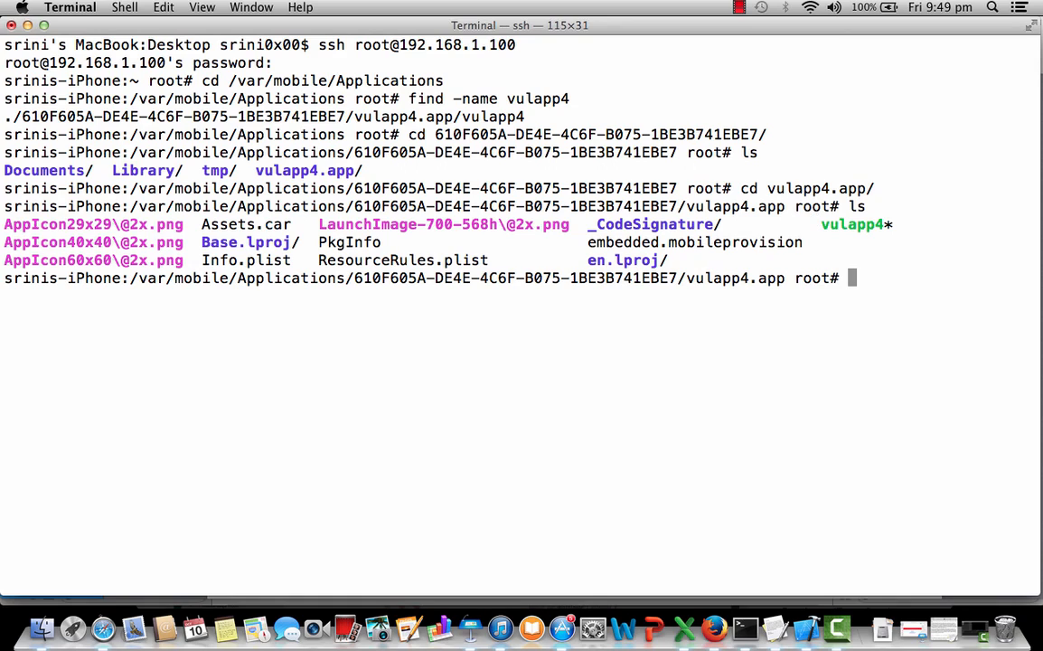
type("otto")
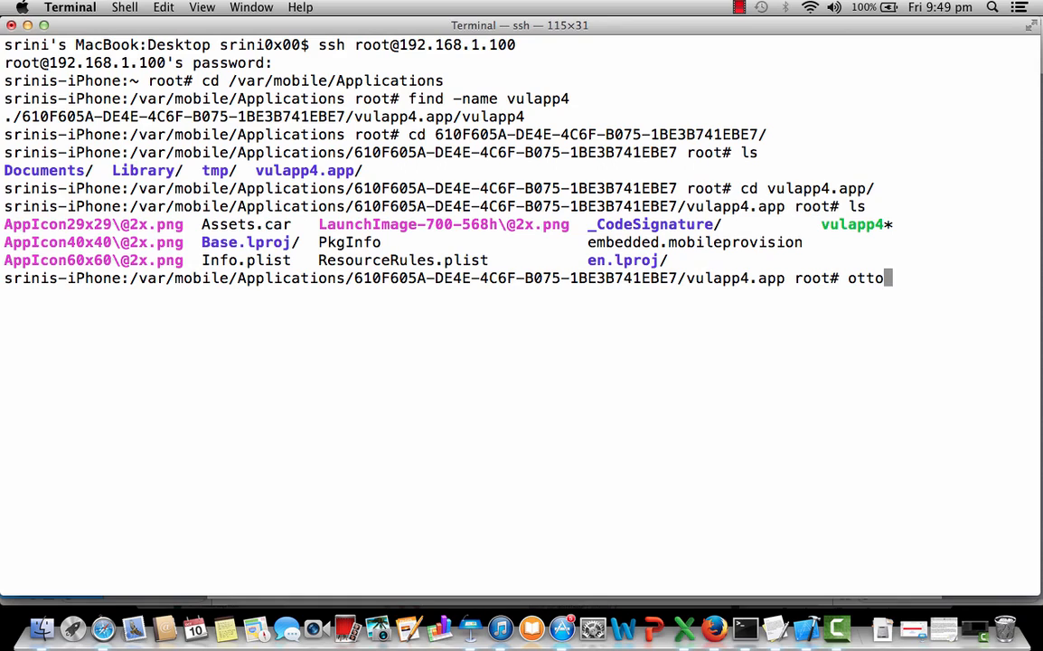
Type the first part of the command, otool -I -v vulapp4, piped to grep
type("ol _")
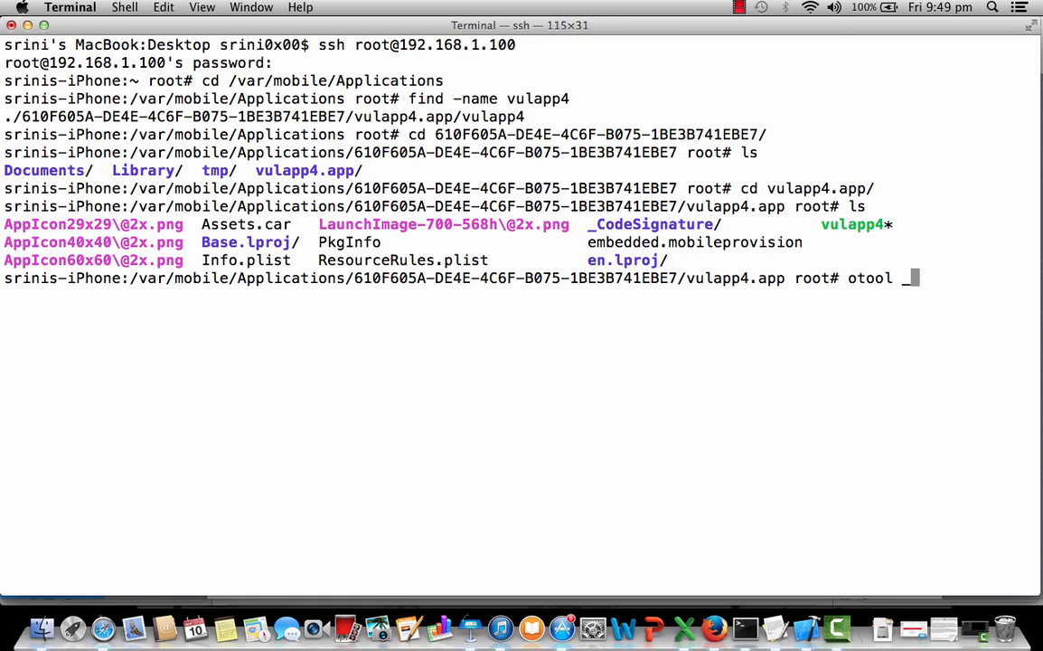
type("-")
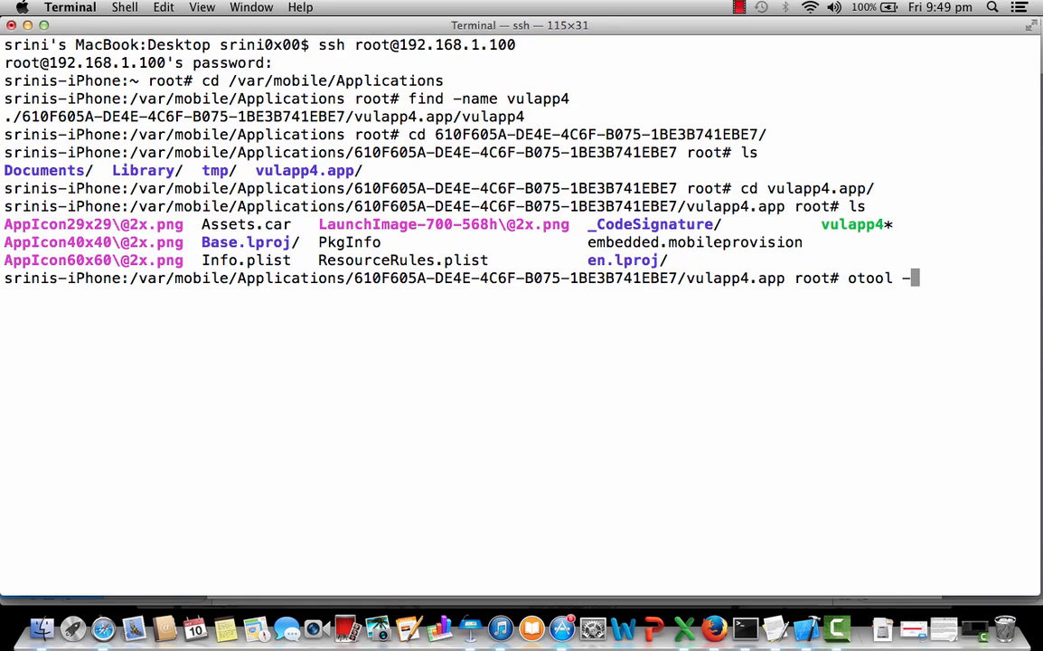
type("I -")
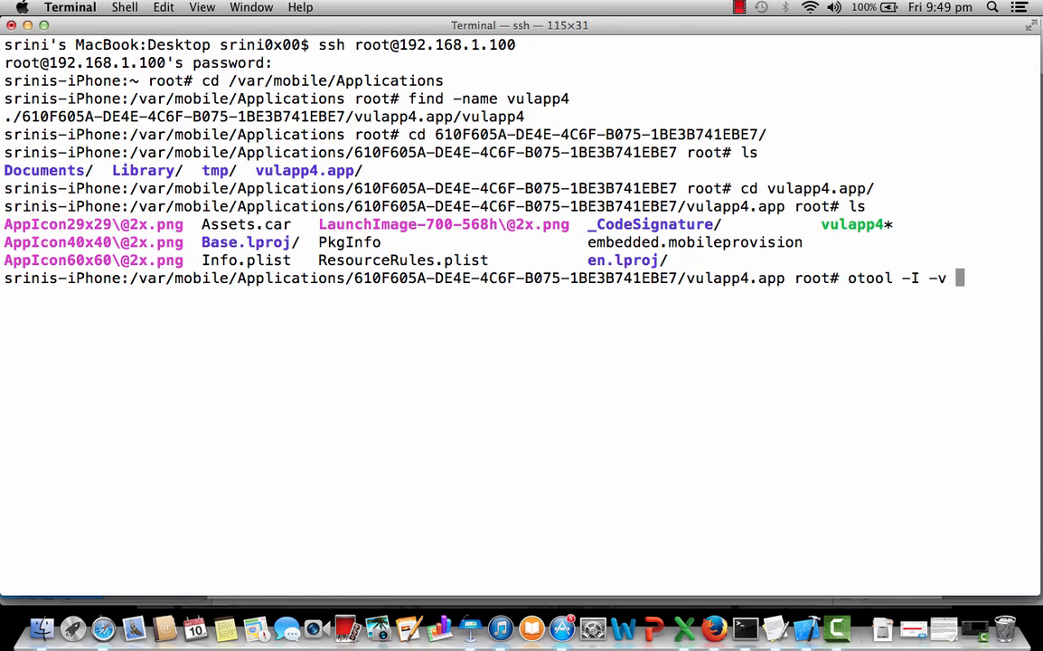
type("vulapp4")
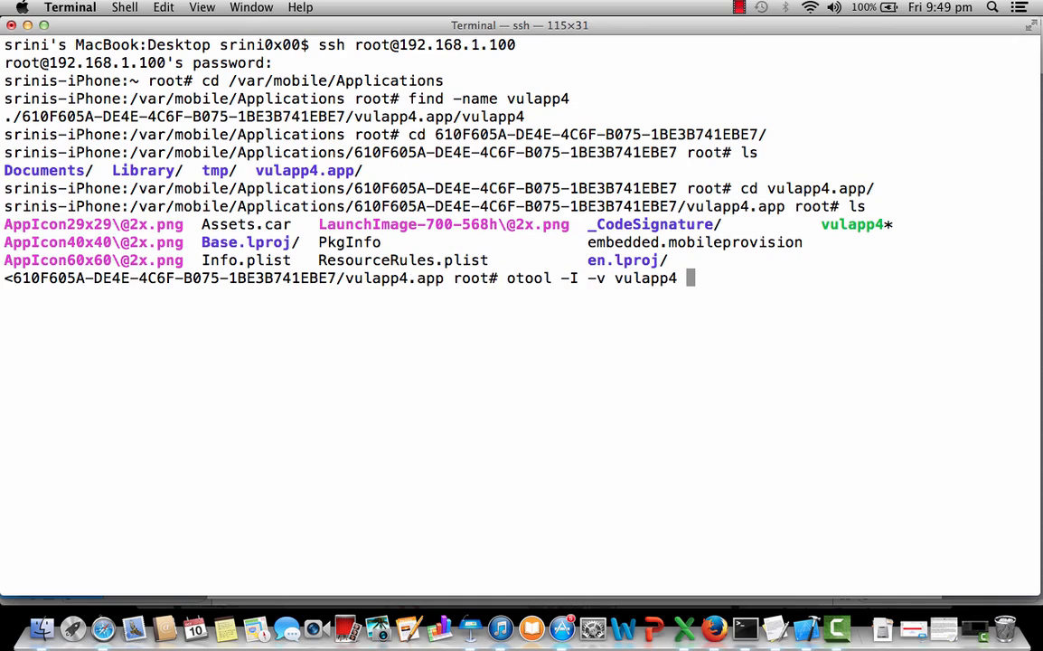
type("|")
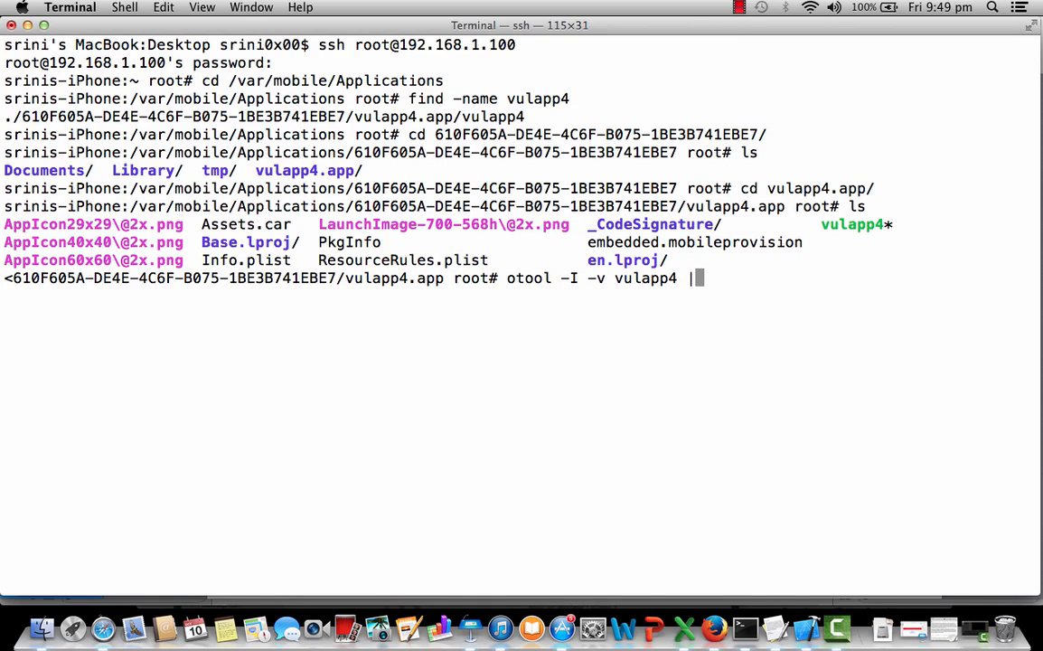
Finish with grep "_objc_release" as the filter
type("grep")
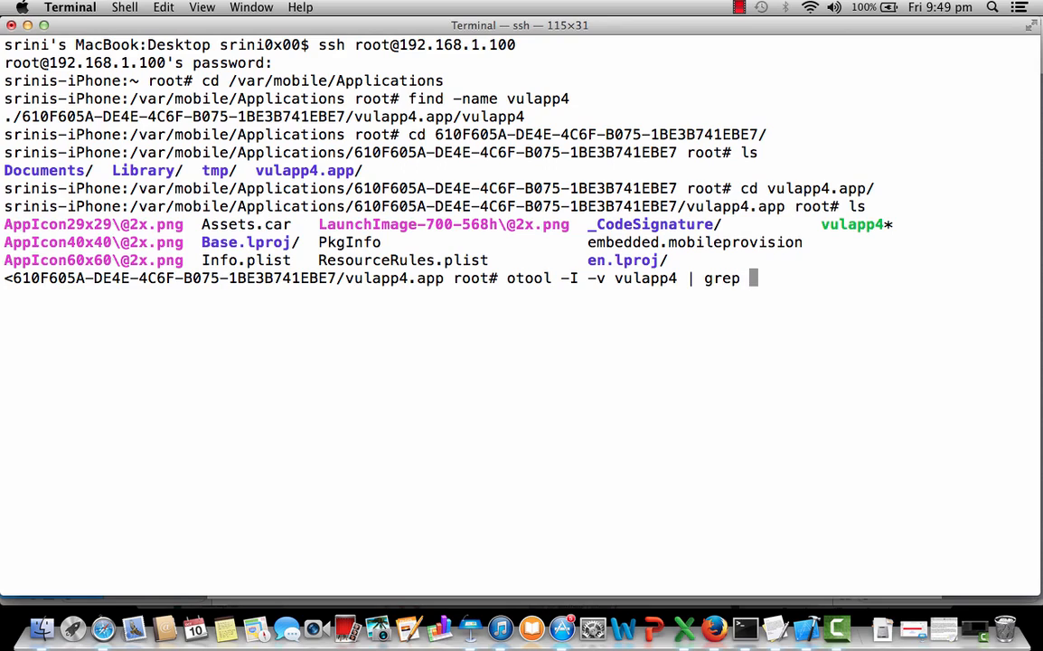
type("\"")
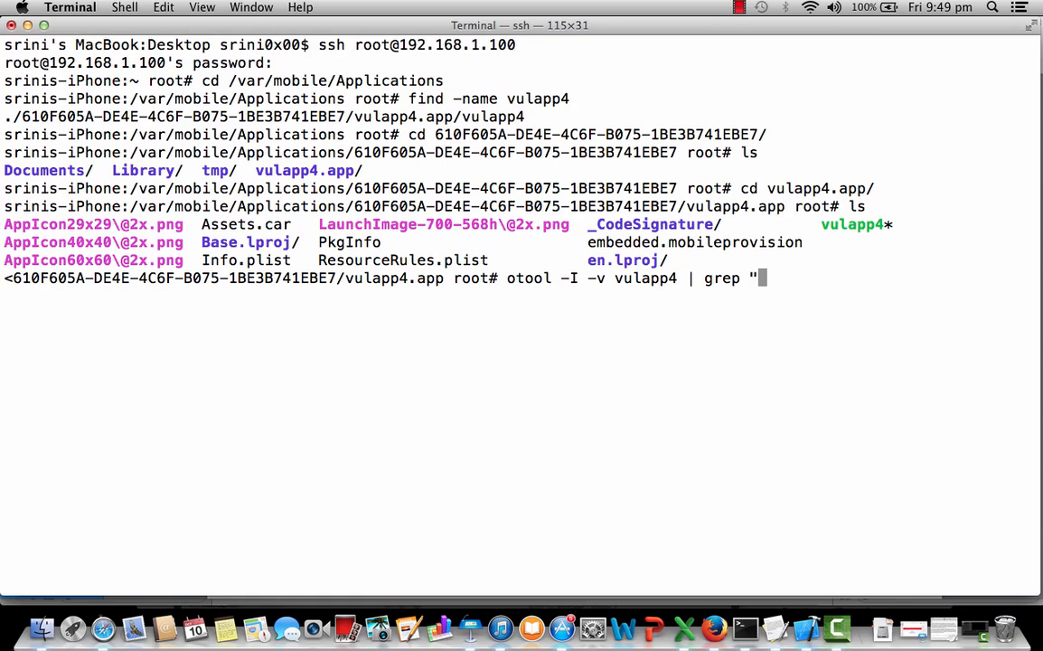
type("_obj")
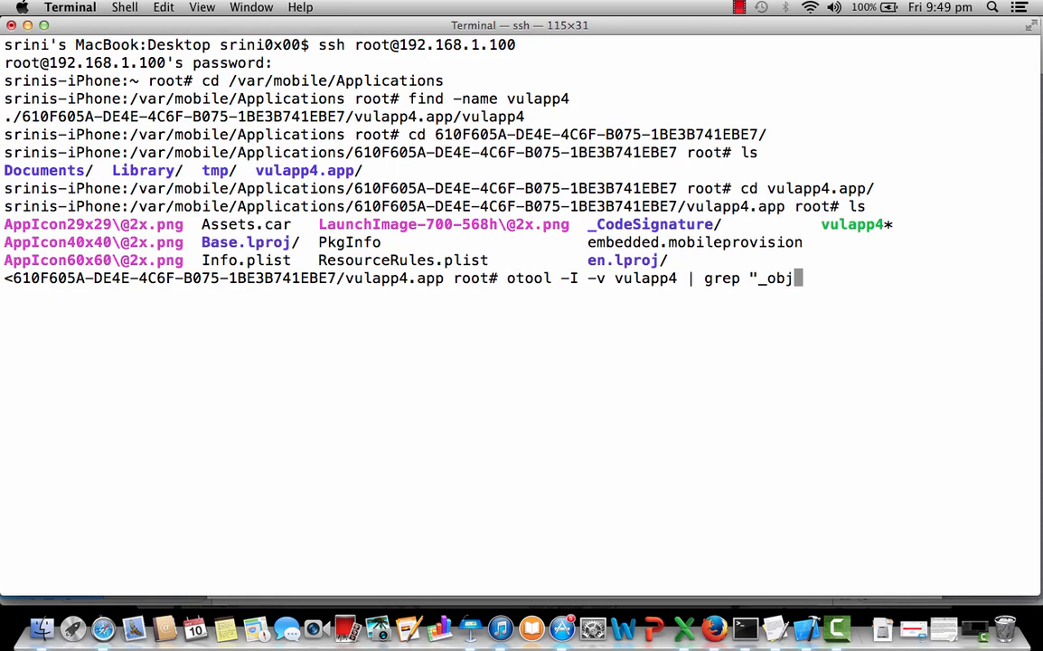
type("_")
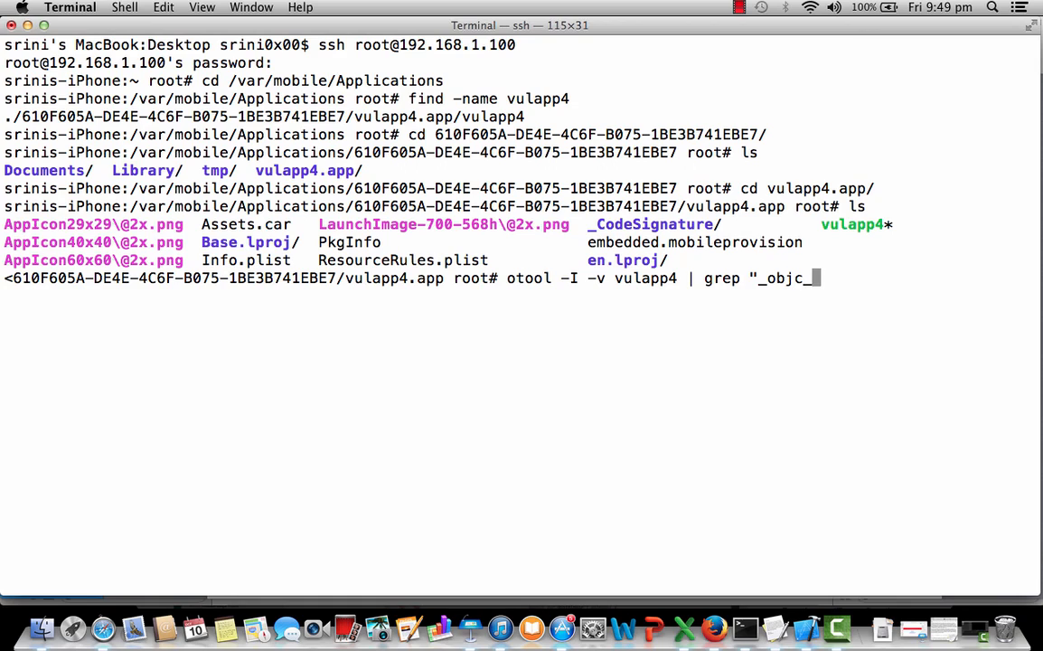
type("release")
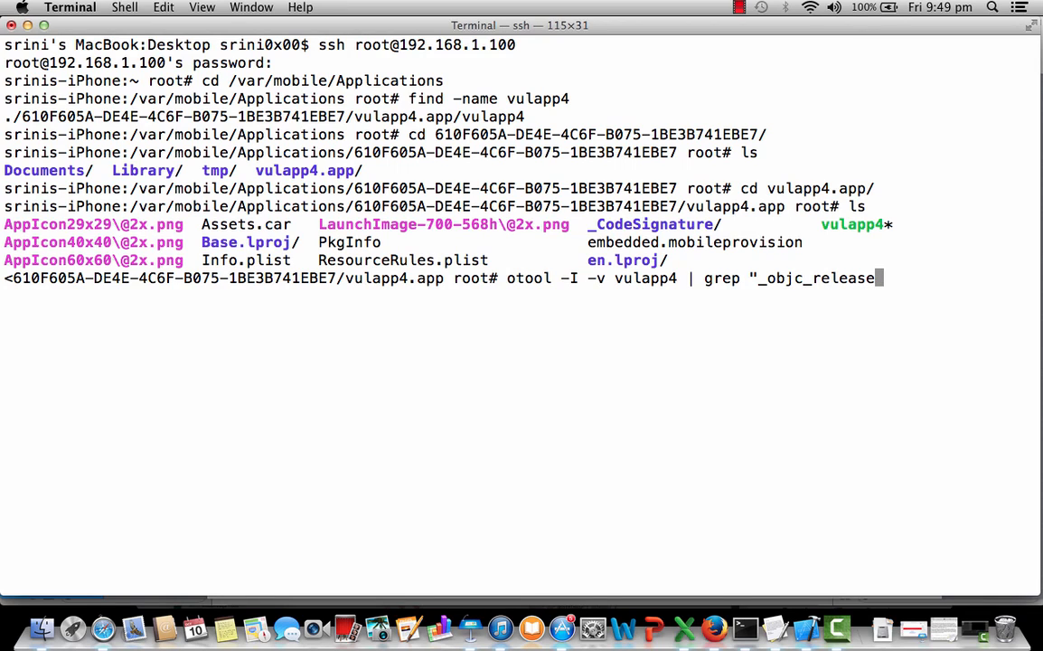
type("\"")
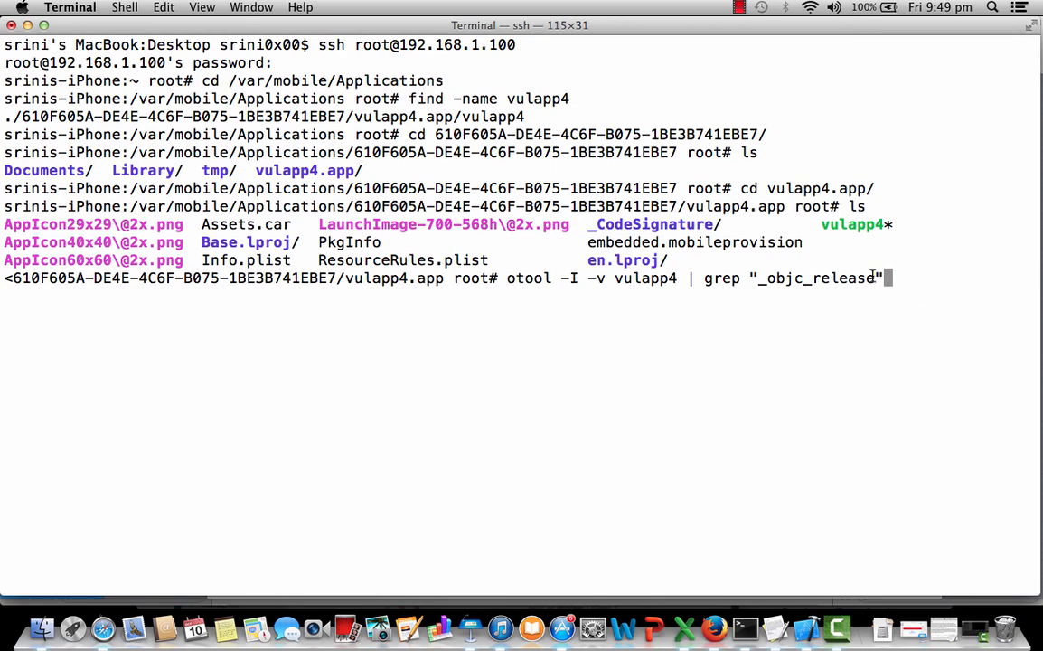
double_click(815, 277)
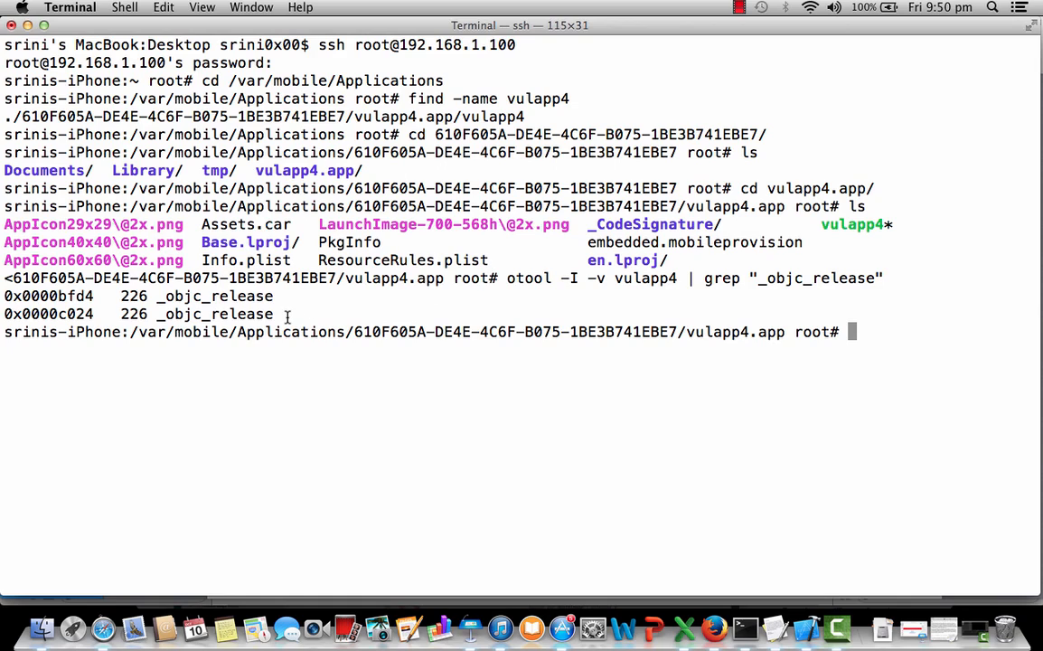
Highlight the two _objc_release output lines showing ARC is enabled
left_click_drag(5, 296, 289, 314)
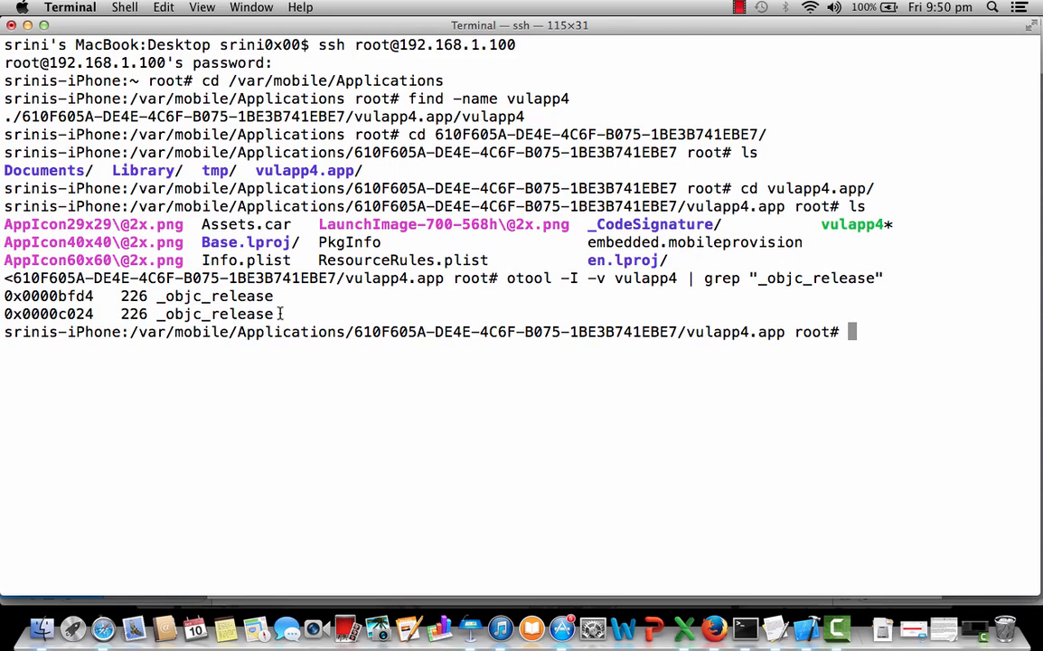
left_click_drag(5, 296, 280, 314)
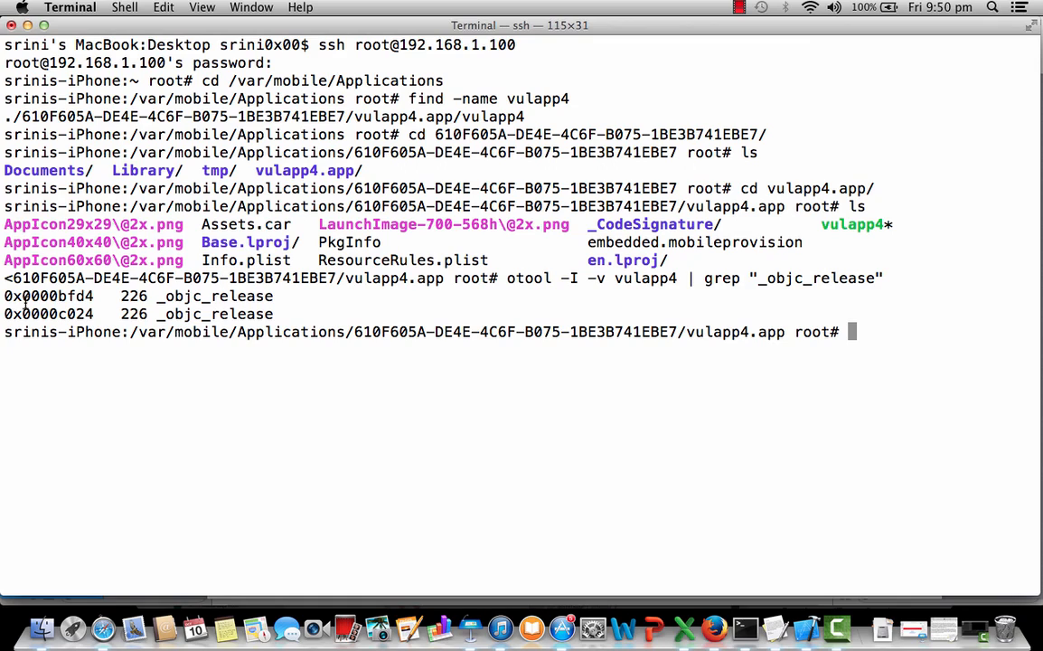
mouse_move(287, 408)
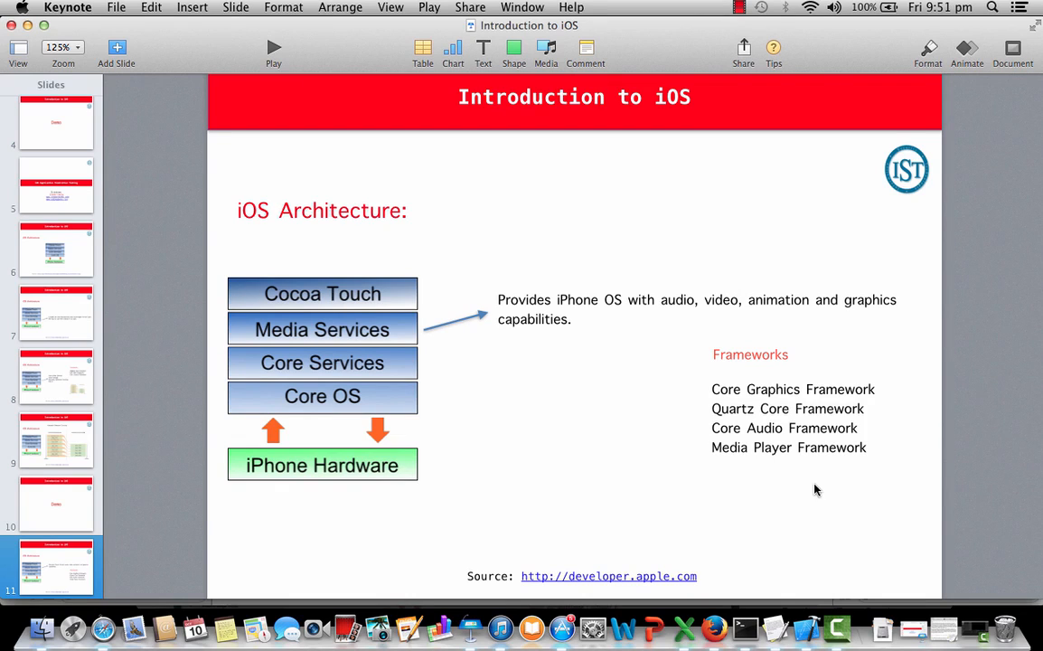
mouse_move(767, 468)
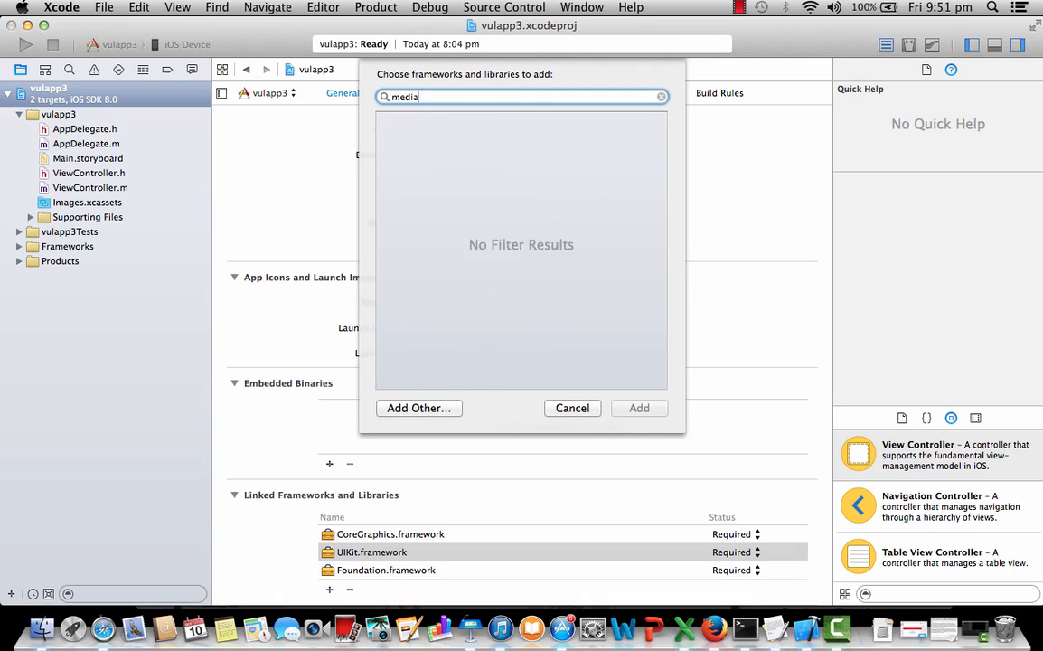
Filter frameworks by 'media', select MediaPlayer.framework, cancel, then select UIKit.framework
type("media")
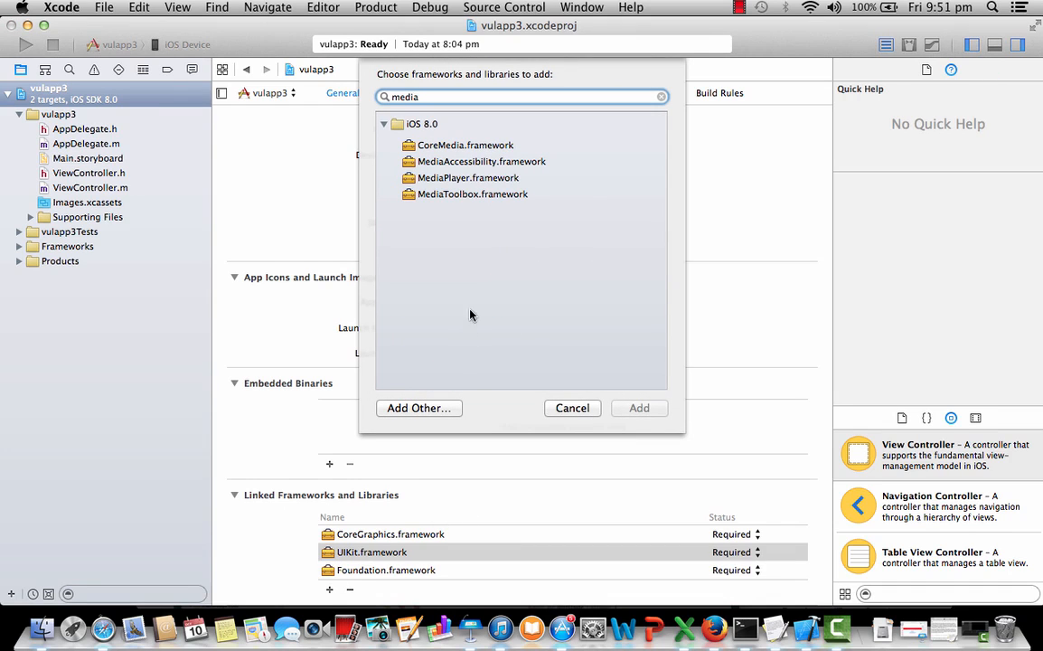
left_click(468, 177)
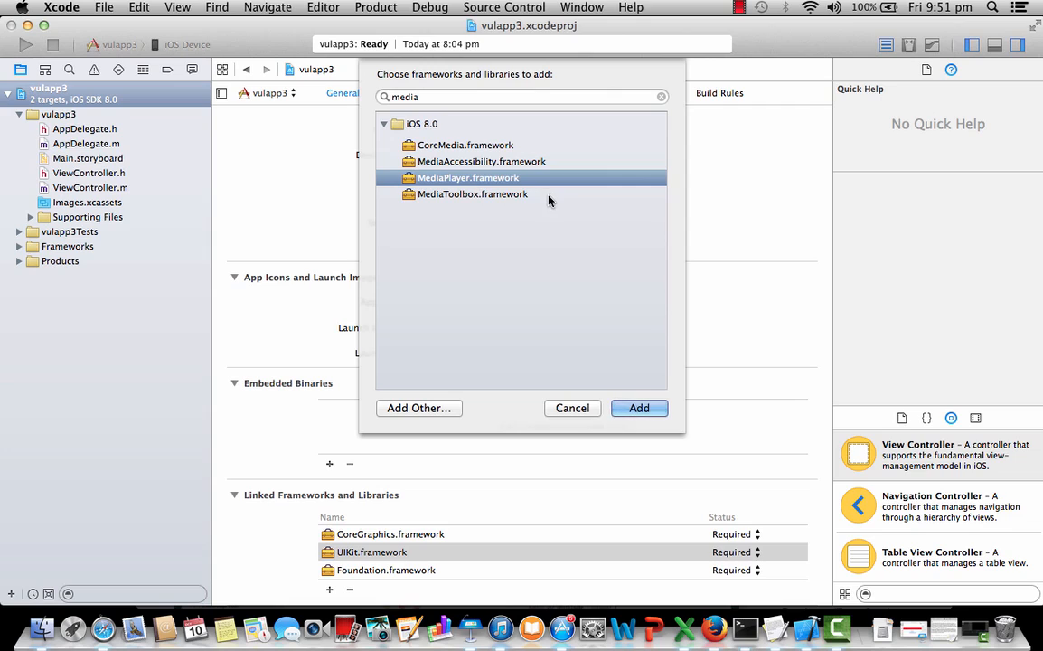
mouse_move(472, 193)
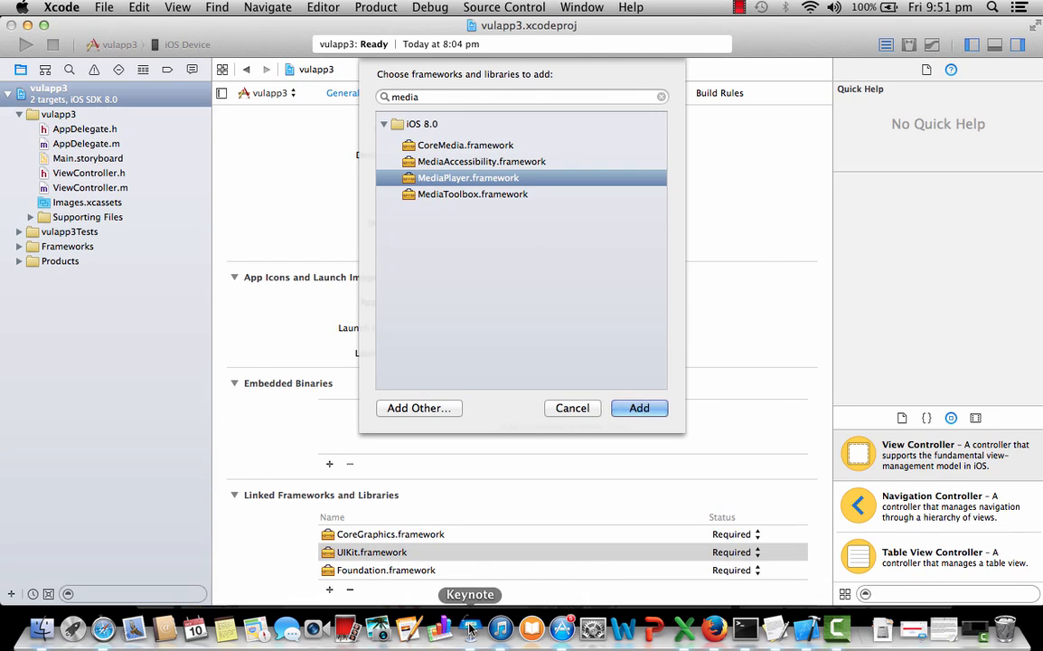
left_click(470, 627)
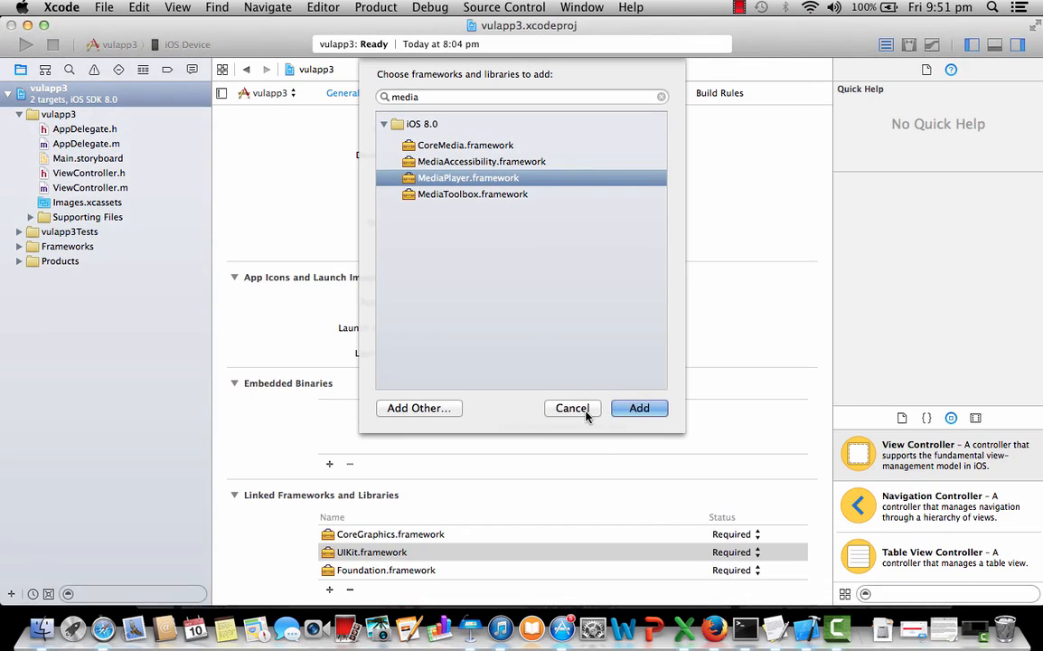
left_click(572, 408)
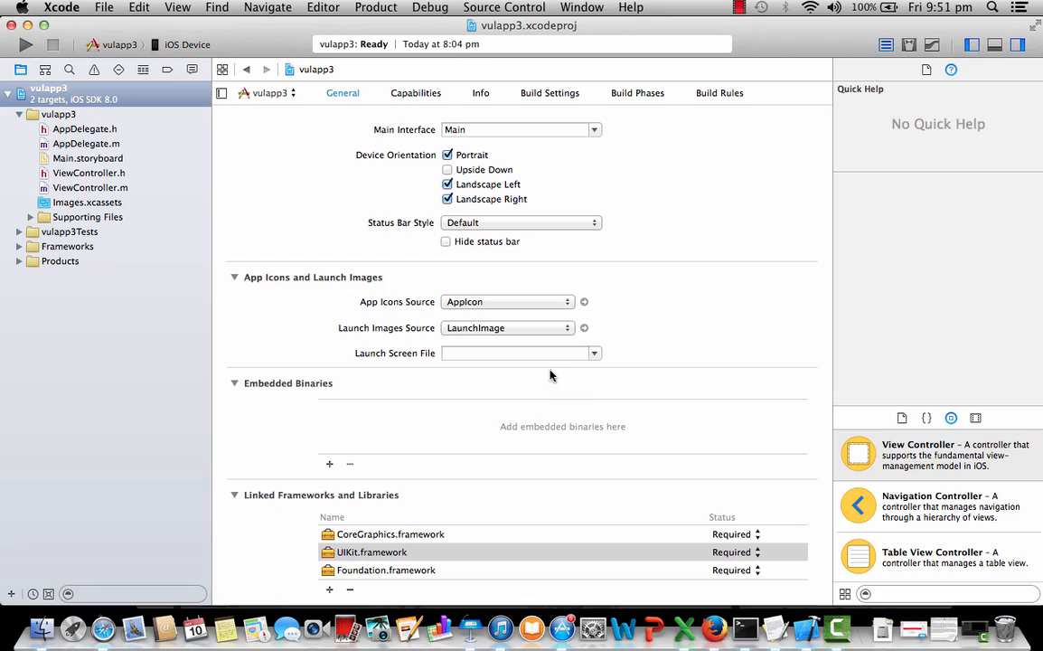
mouse_move(690, 313)
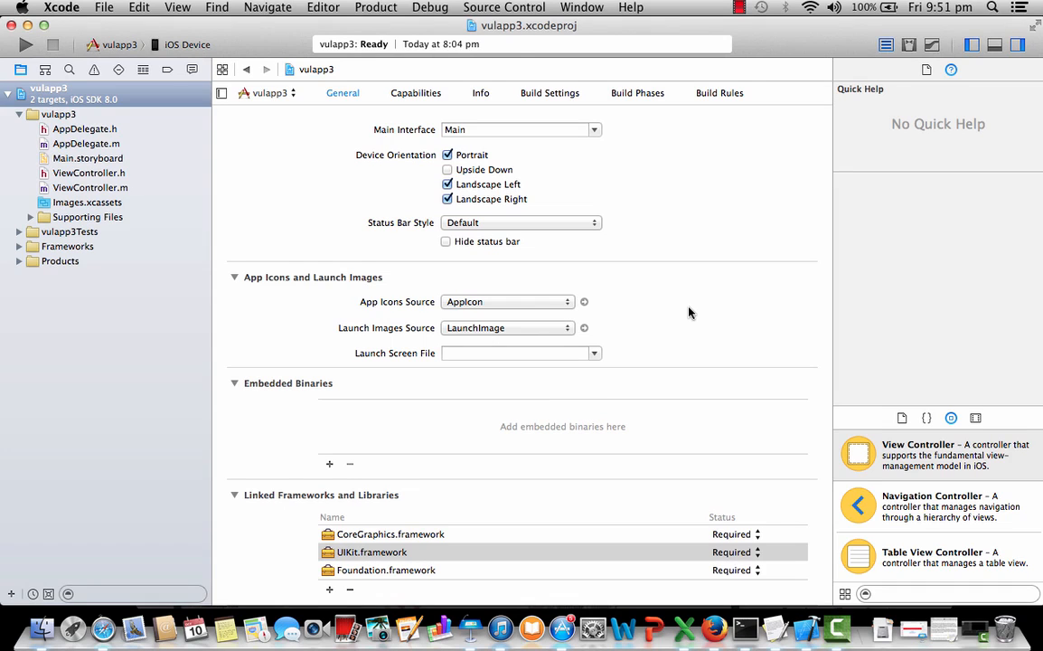
mouse_move(619, 450)
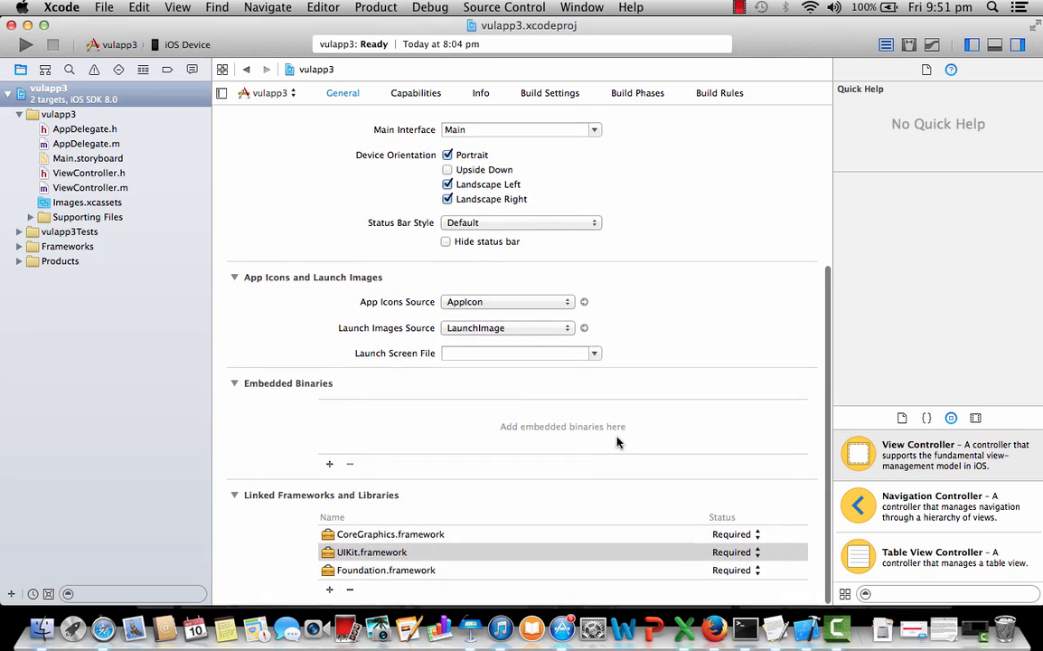
left_click(371, 552)
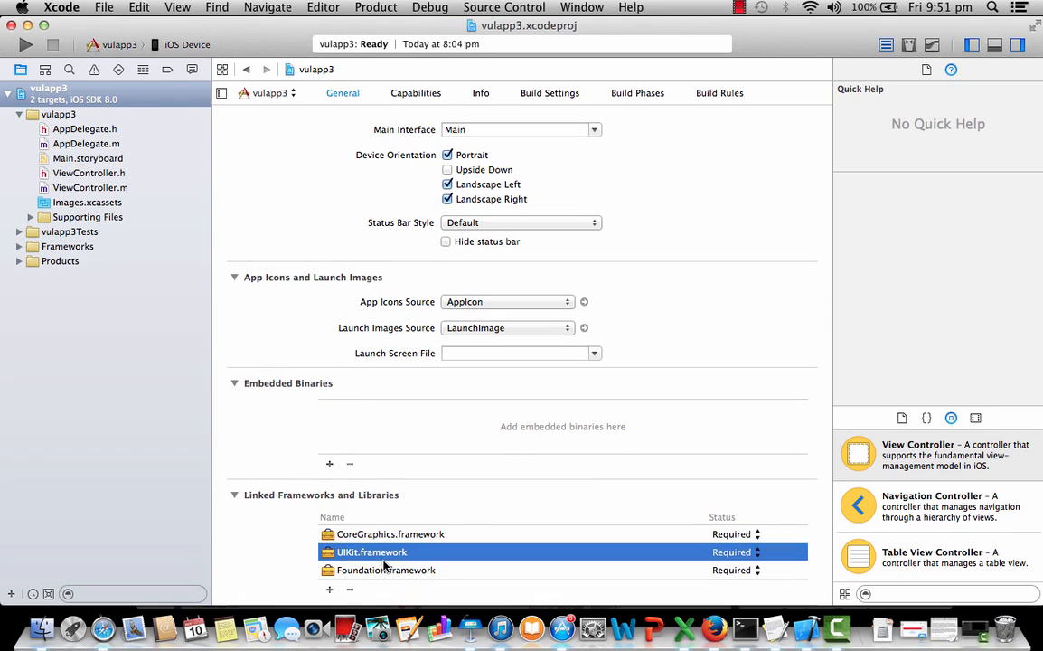